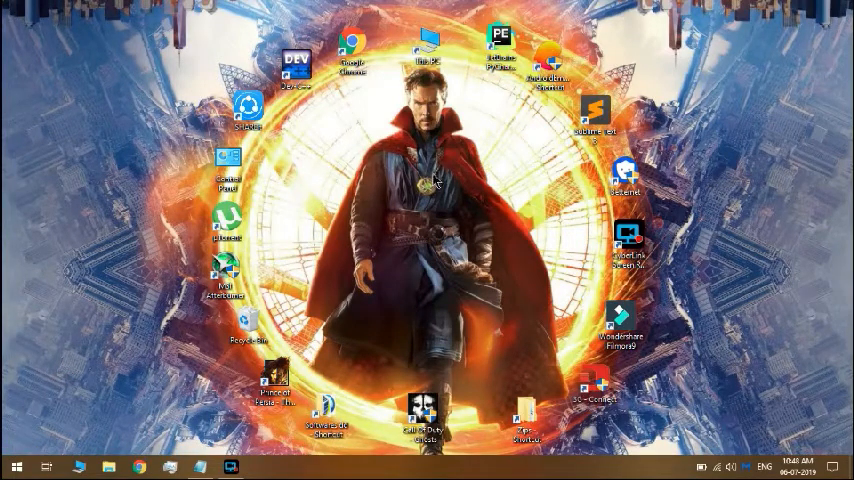
pyautogui.moveTo(350, 155)
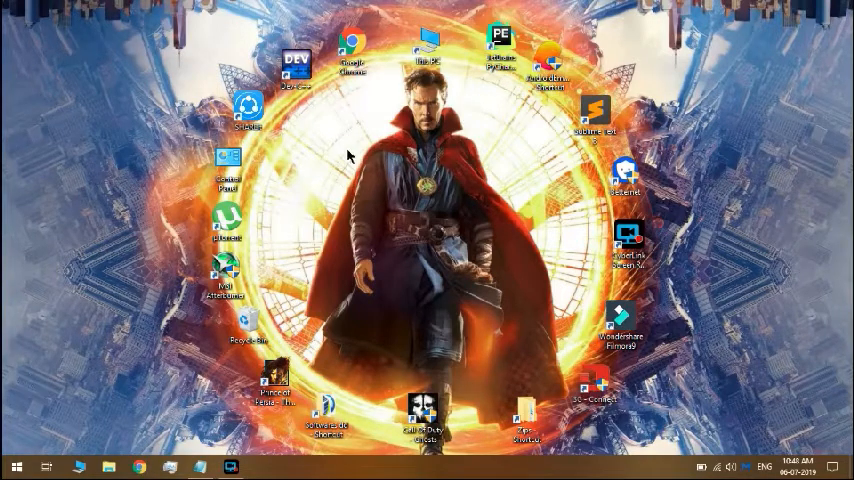
pyautogui.moveTo(390, 207)
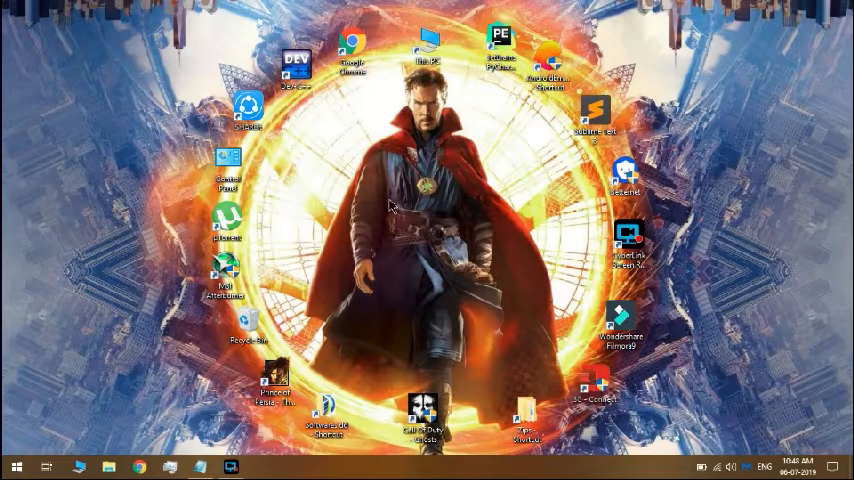
# Step: Launch Display Color Calibration from the Advanced tab of Color Management
pyautogui.click(410, 232)
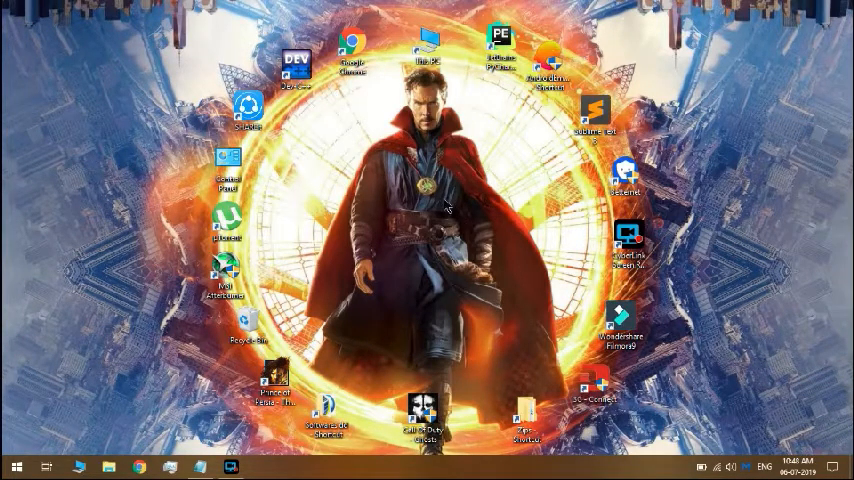
pyautogui.moveTo(395, 222)
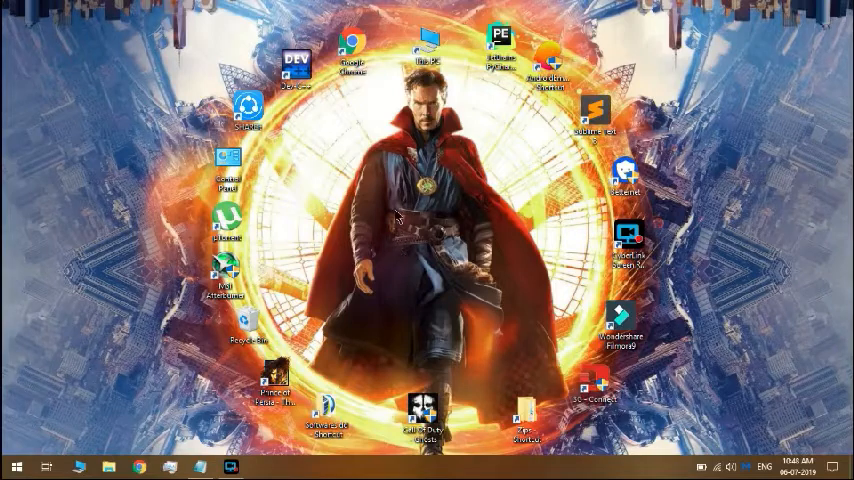
pyautogui.moveTo(296, 374)
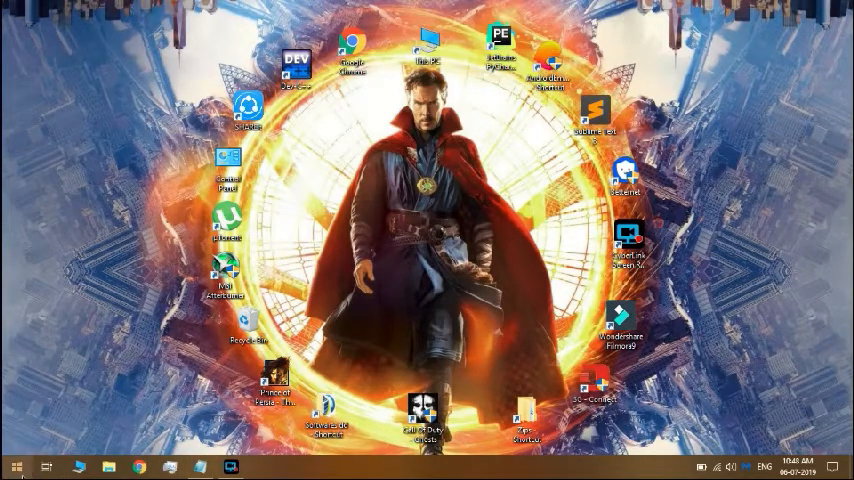
pyautogui.click(11, 466)
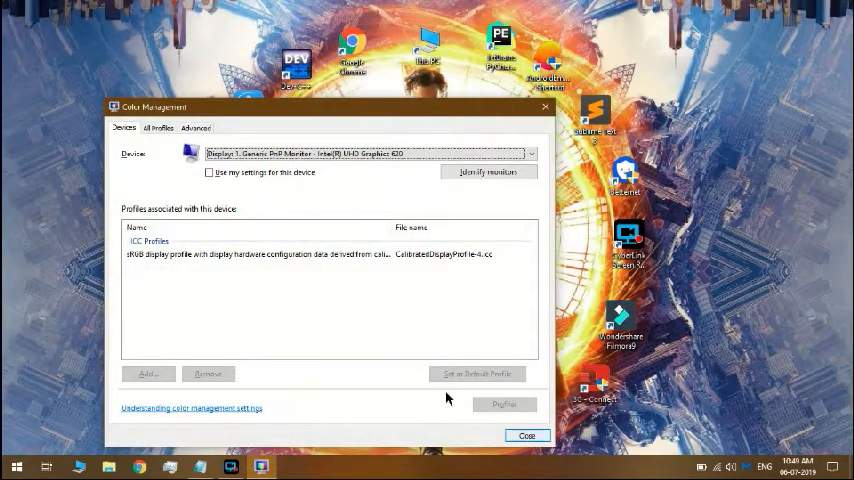
pyautogui.click(196, 127)
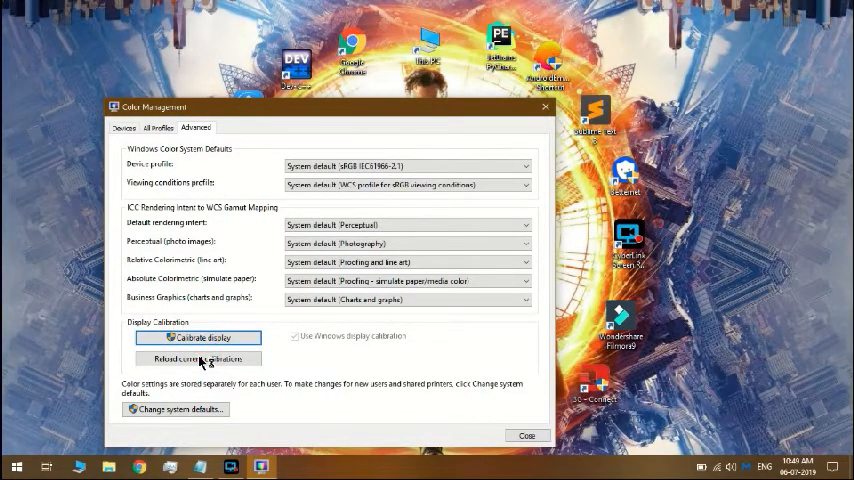
pyautogui.click(198, 337)
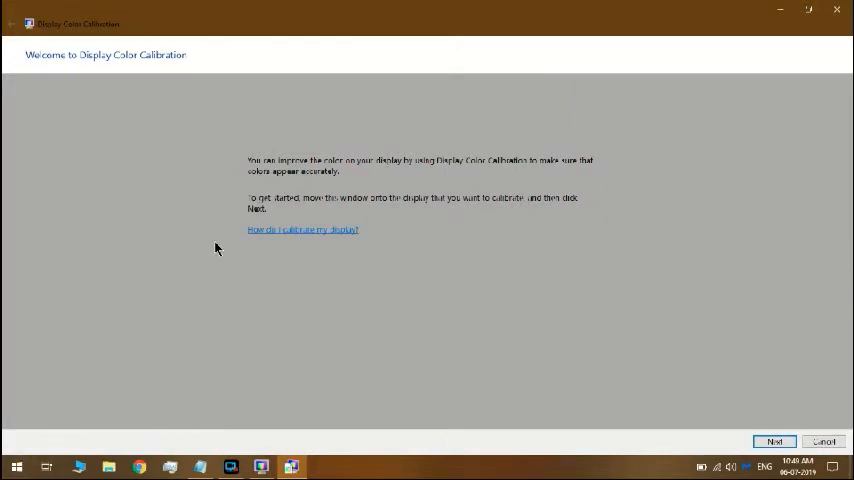
# Step: Search Start for 'int' and launch Intel UHD Graphics Control Panel
pyautogui.write('int')
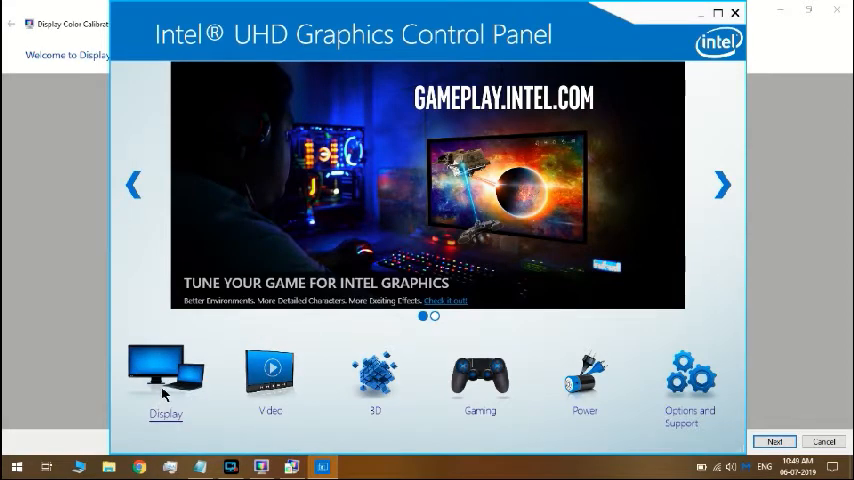
# Step: Show Display Color Settings in the Intel panel and move the window toward the lower left
pyautogui.click(166, 378)
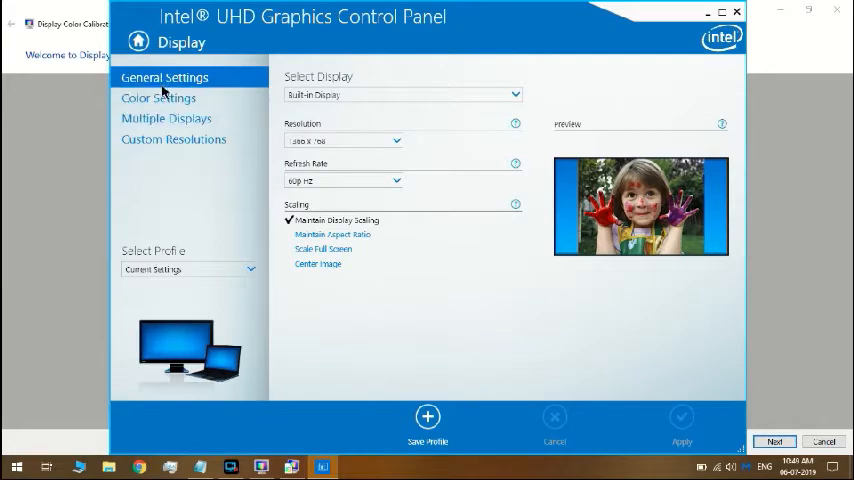
pyautogui.click(158, 98)
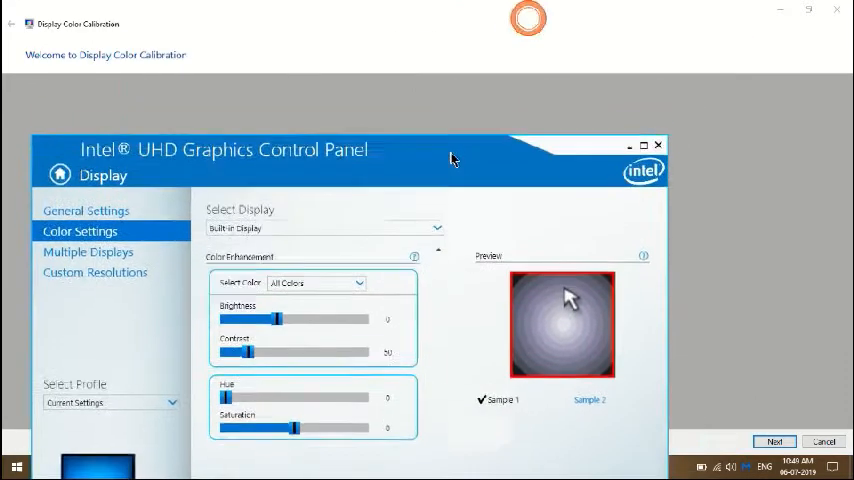
pyautogui.moveTo(450, 158); pyautogui.dragTo(478, 252)
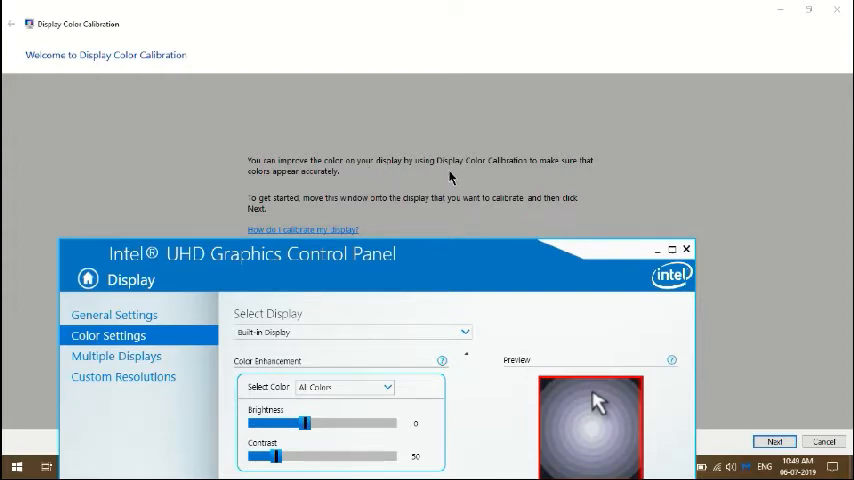
pyautogui.moveTo(517, 178)
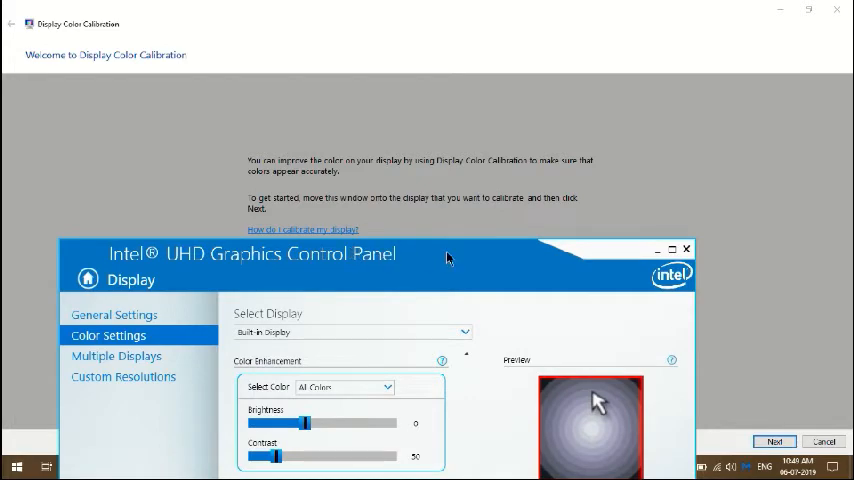
pyautogui.moveTo(447, 254); pyautogui.dragTo(383, 274)
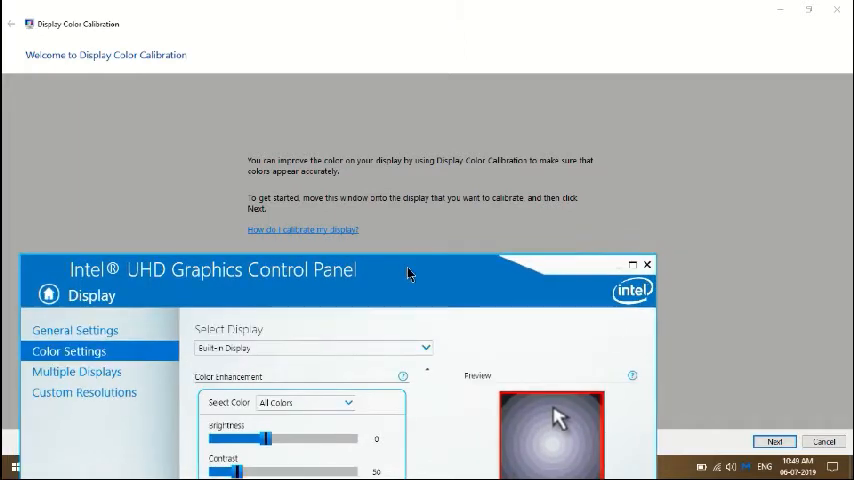
# Step: Advance the wizard to the 'Set basic color settings' page
pyautogui.click(775, 441)
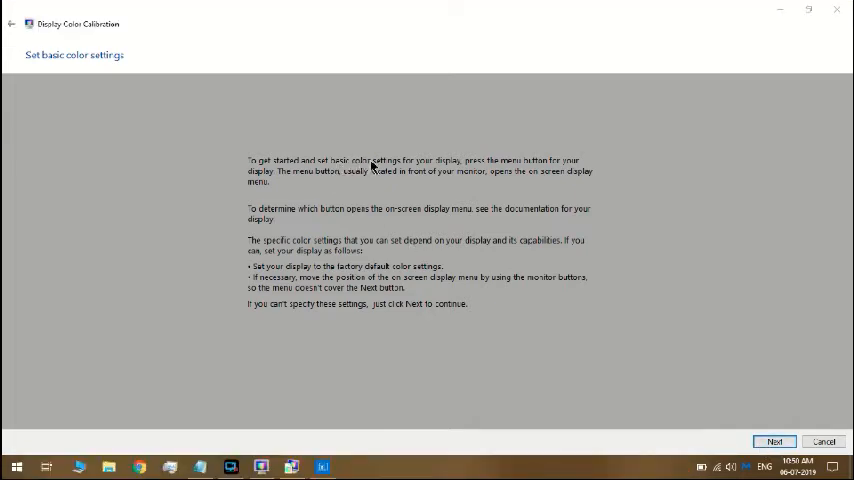
pyautogui.moveTo(493, 197)
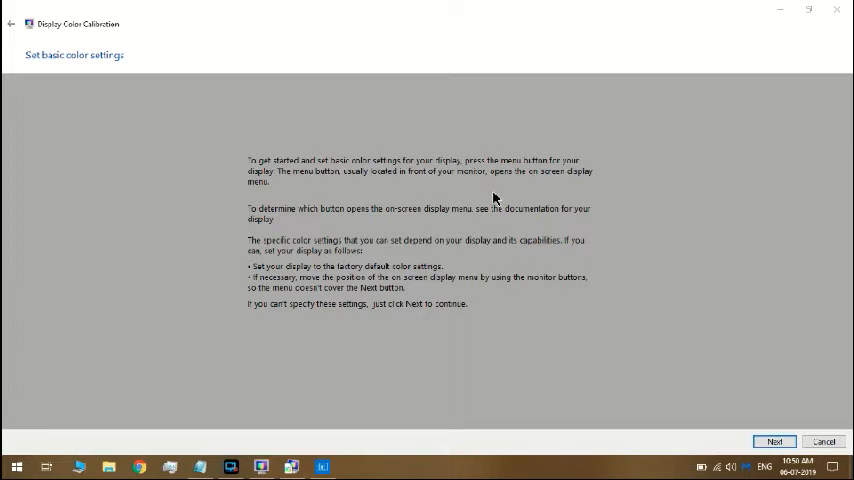
pyautogui.moveTo(517, 193)
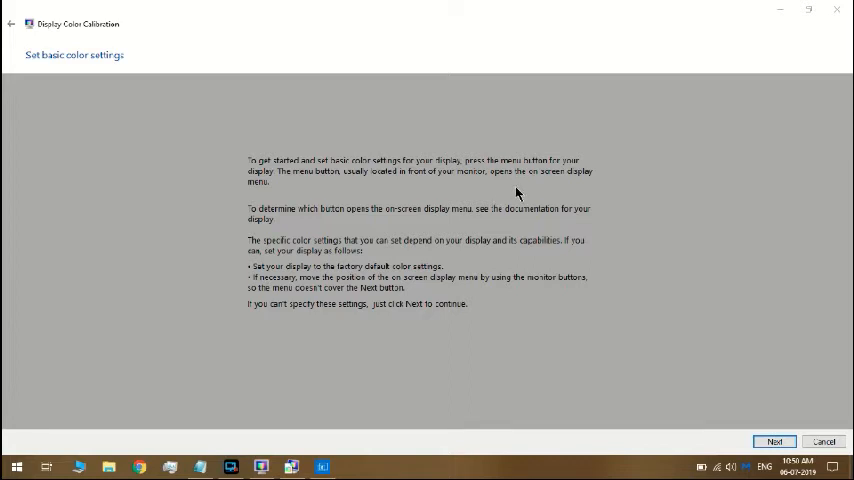
pyautogui.moveTo(449, 212)
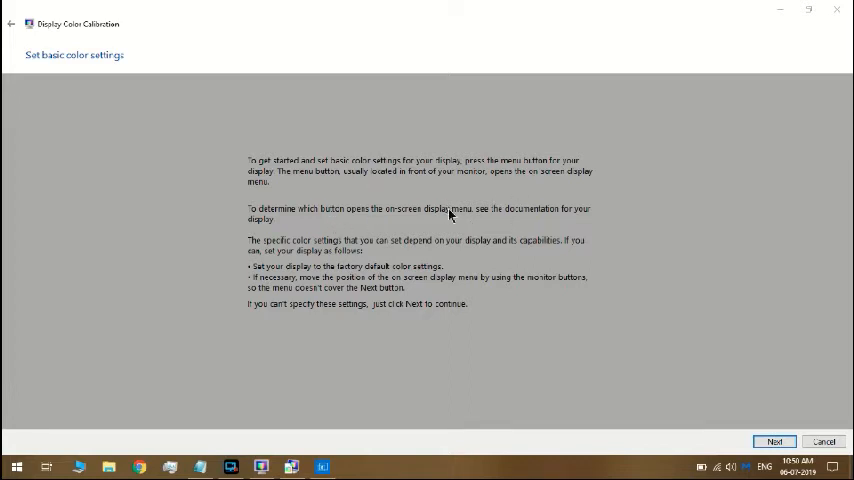
pyautogui.moveTo(342, 278)
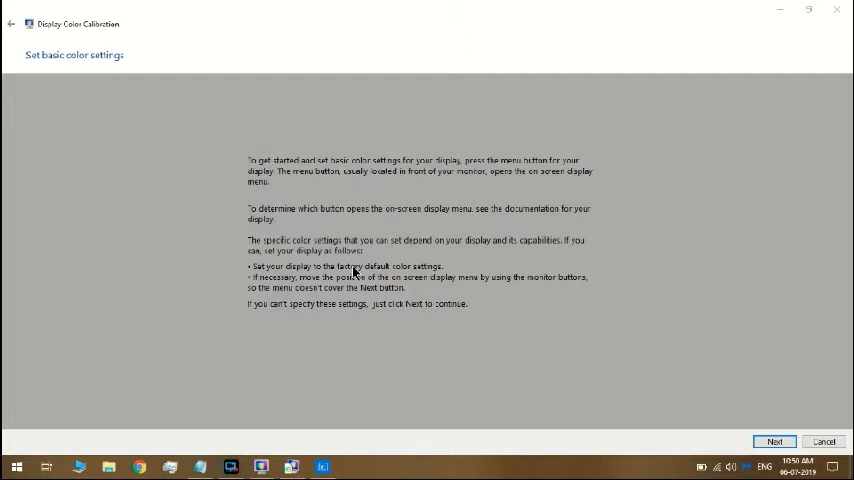
pyautogui.moveTo(517, 251)
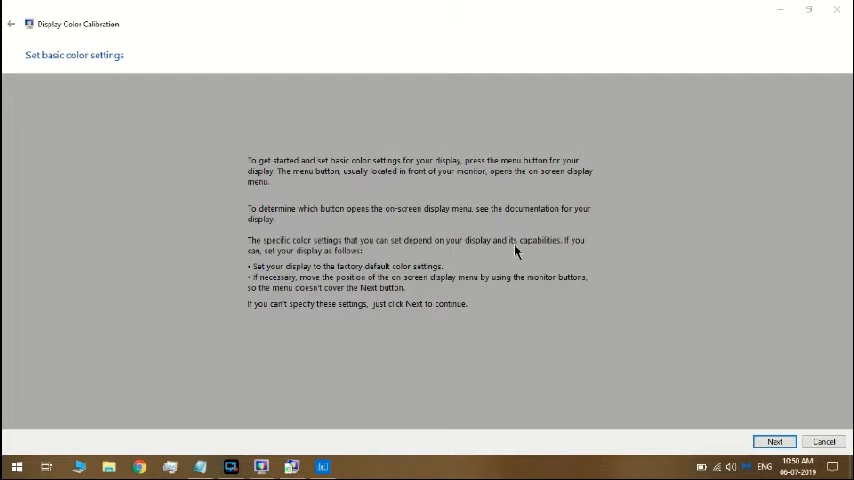
pyautogui.moveTo(460, 250)
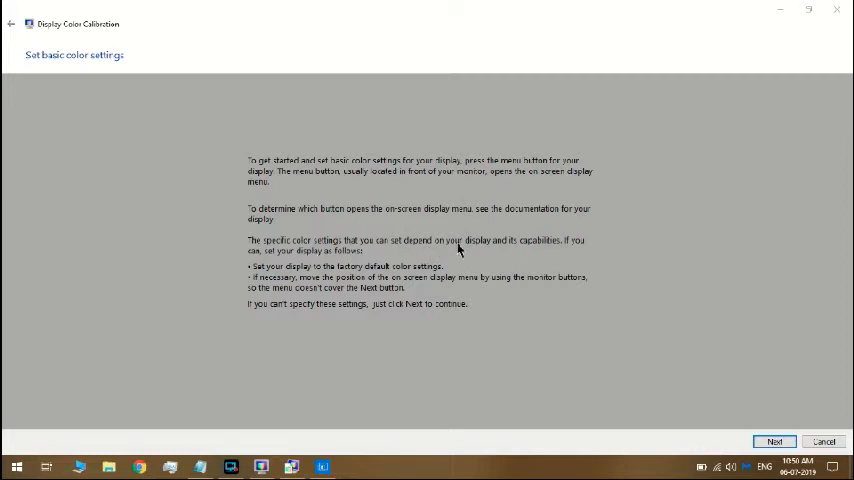
pyautogui.moveTo(320, 288)
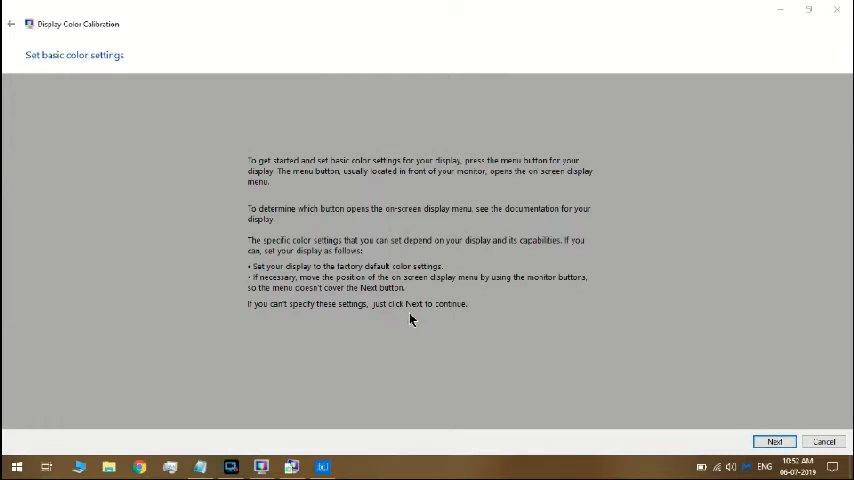
pyautogui.moveTo(415, 270)
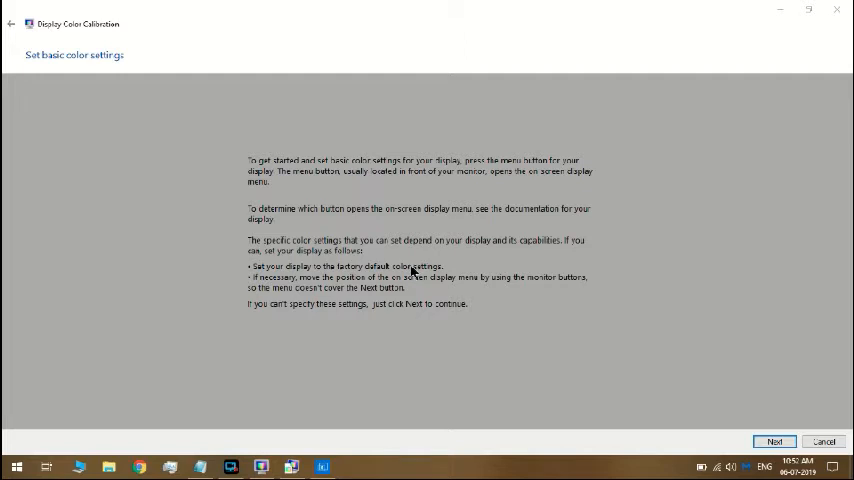
pyautogui.moveTo(347, 320)
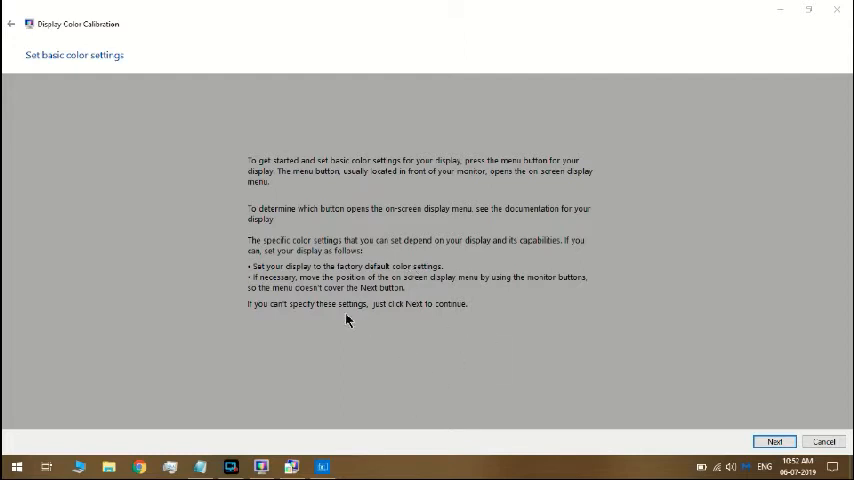
pyautogui.moveTo(400, 258)
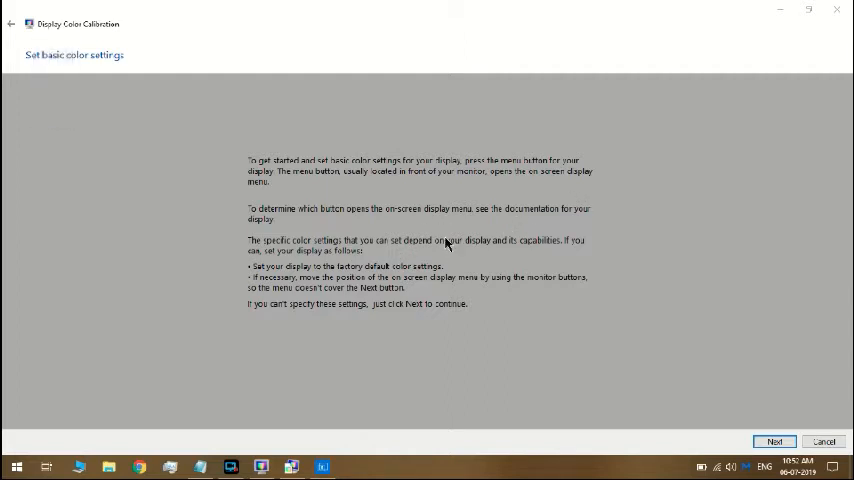
pyautogui.moveTo(451, 221)
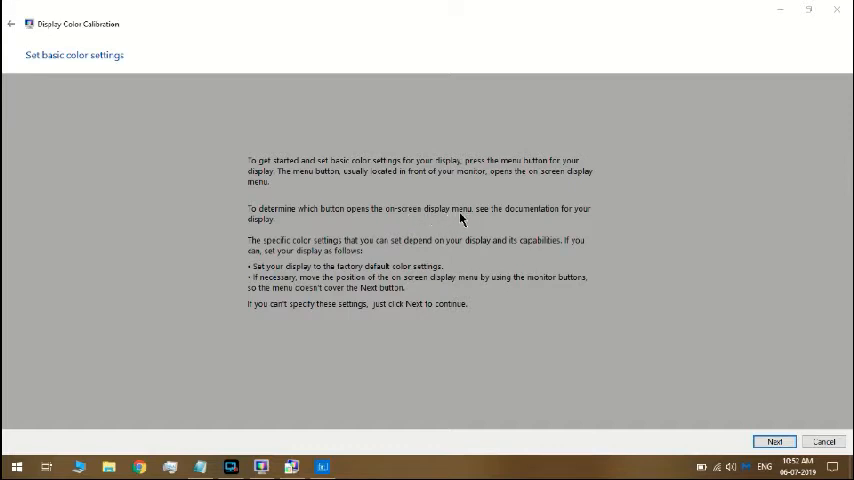
pyautogui.moveTo(405, 357)
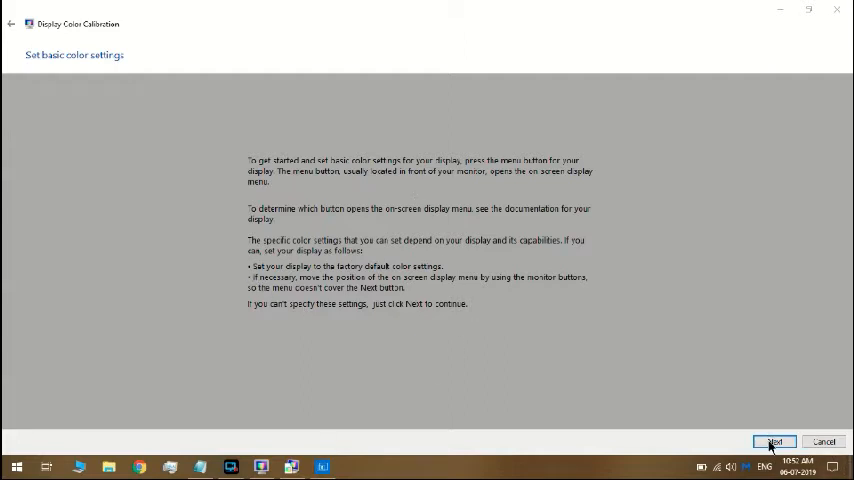
pyautogui.click(775, 441)
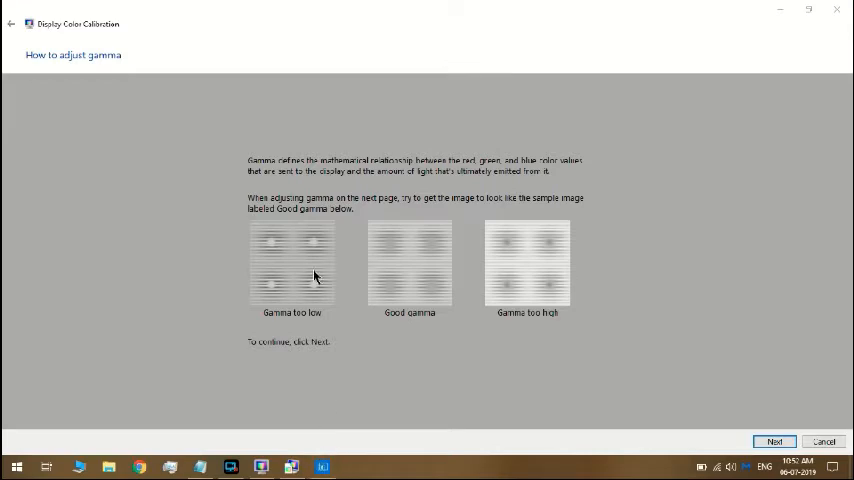
pyautogui.moveTo(286, 302)
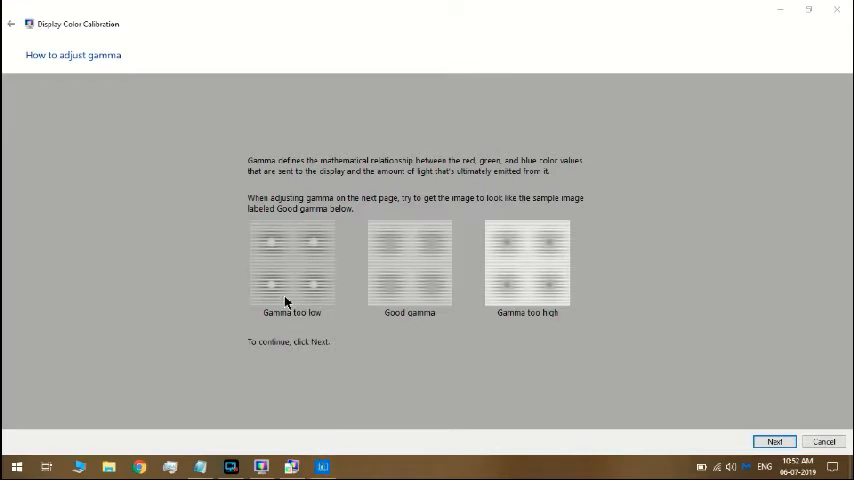
pyautogui.moveTo(311, 245)
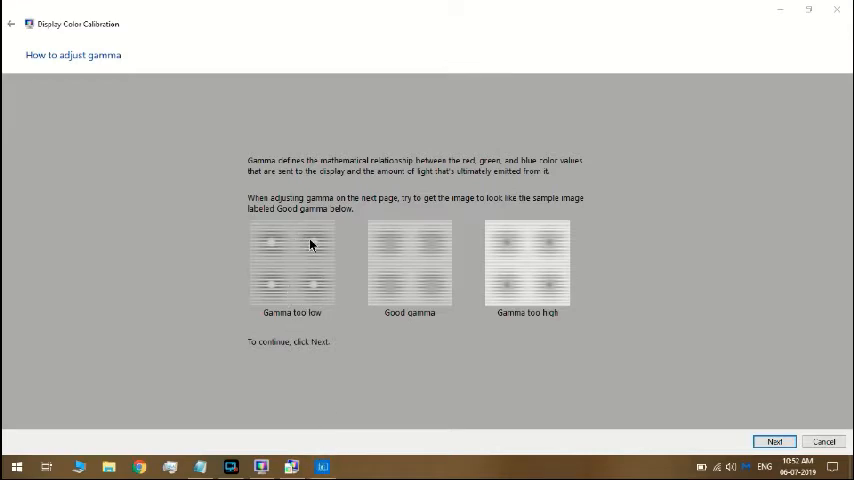
pyautogui.moveTo(424, 251)
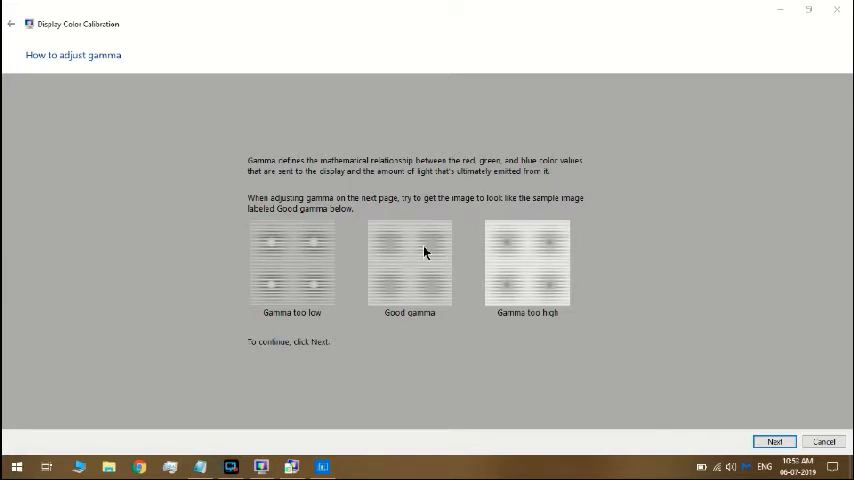
pyautogui.moveTo(397, 303)
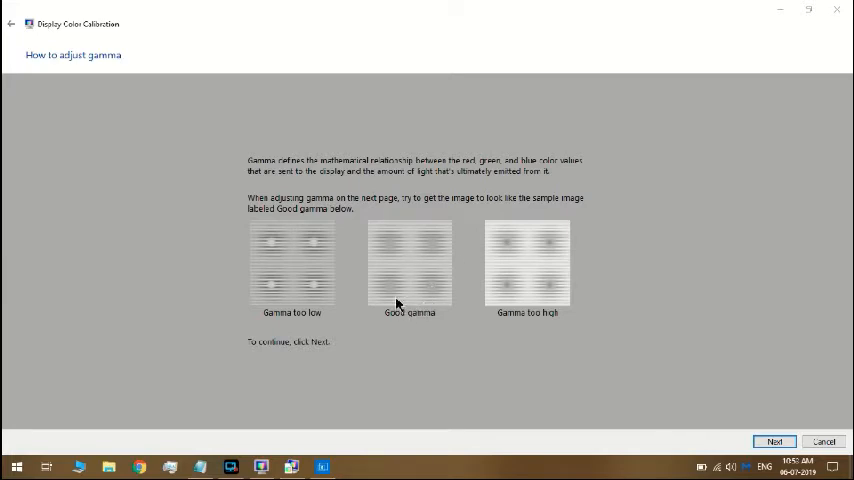
pyautogui.moveTo(363, 217)
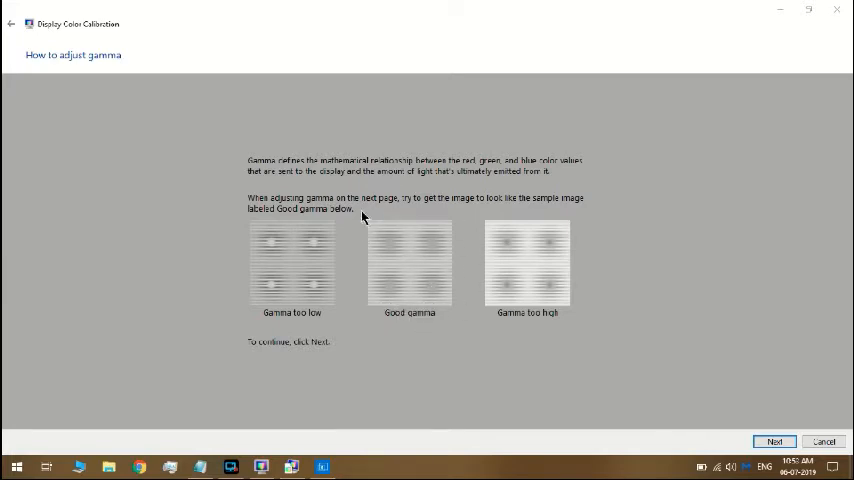
pyautogui.moveTo(376, 309)
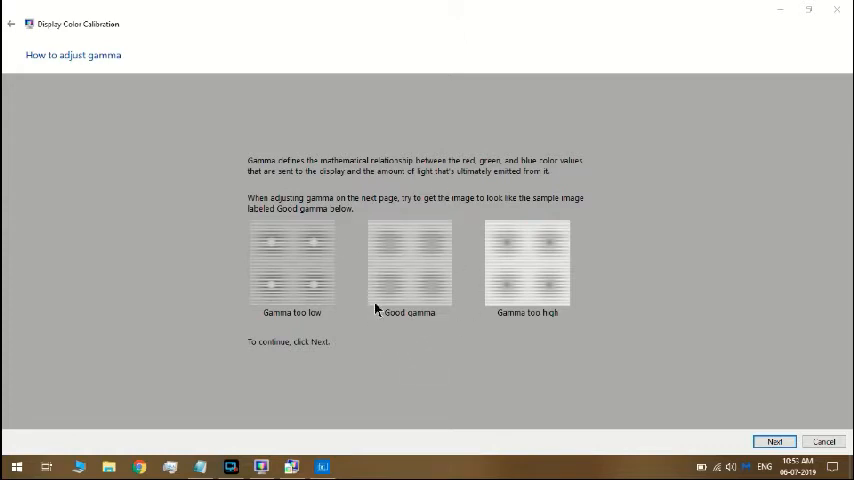
pyautogui.moveTo(429, 229)
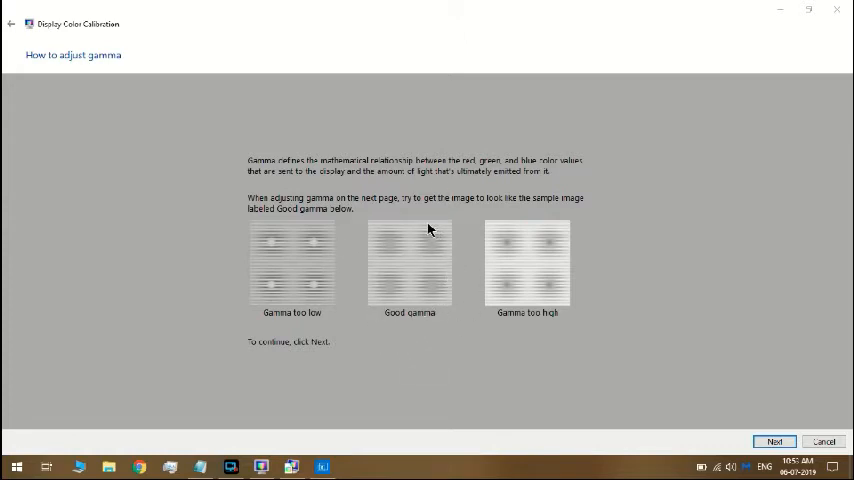
pyautogui.moveTo(393, 317)
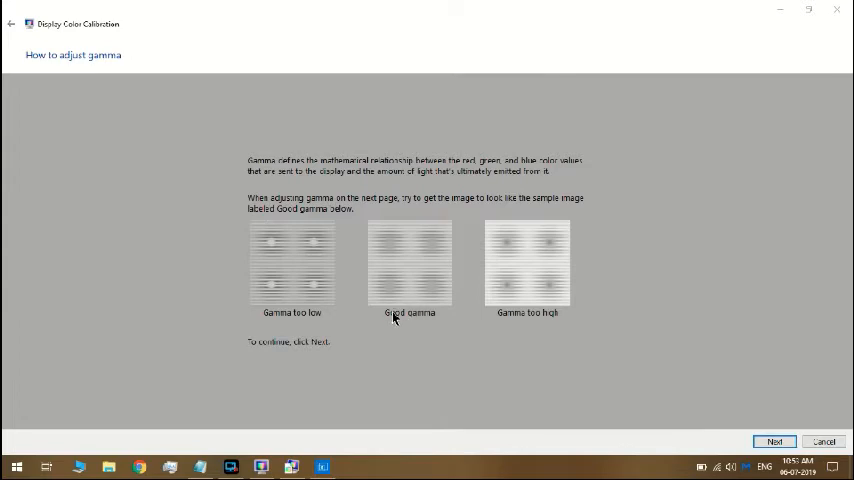
pyautogui.moveTo(457, 259)
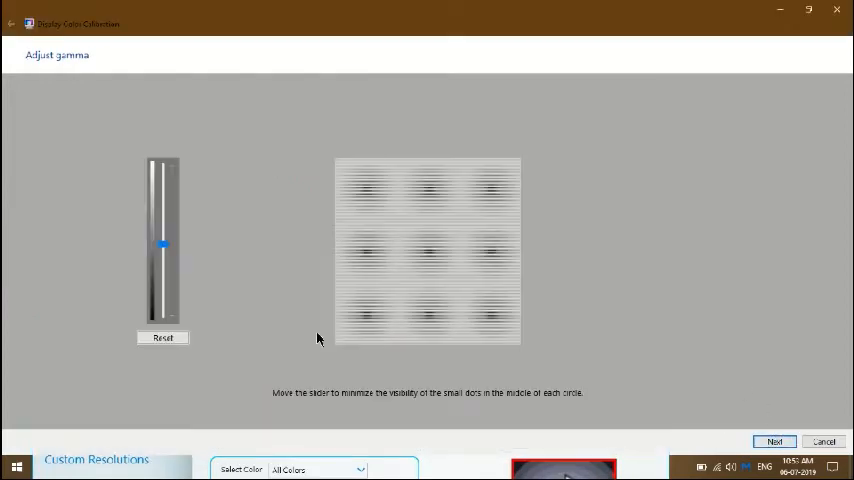
# Step: Move the gamma slider up and down to minimize the dots in the circles
pyautogui.moveTo(162, 244); pyautogui.dragTo(163, 254)
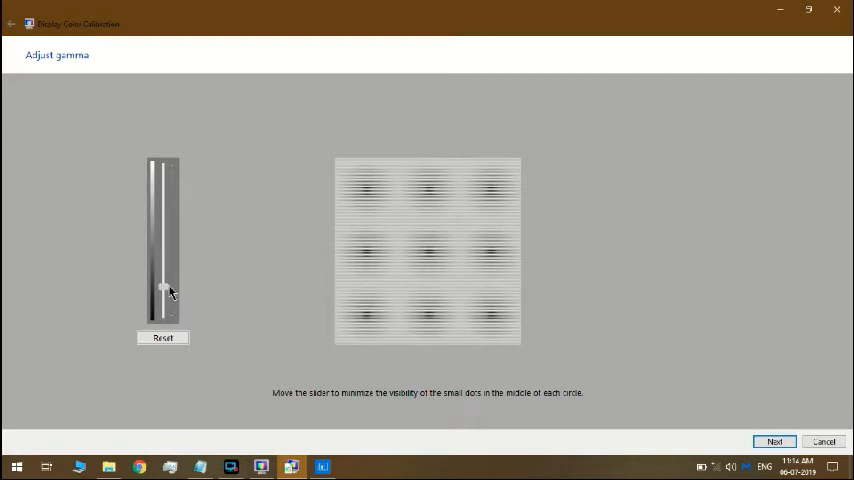
pyautogui.moveTo(164, 287); pyautogui.dragTo(164, 193)
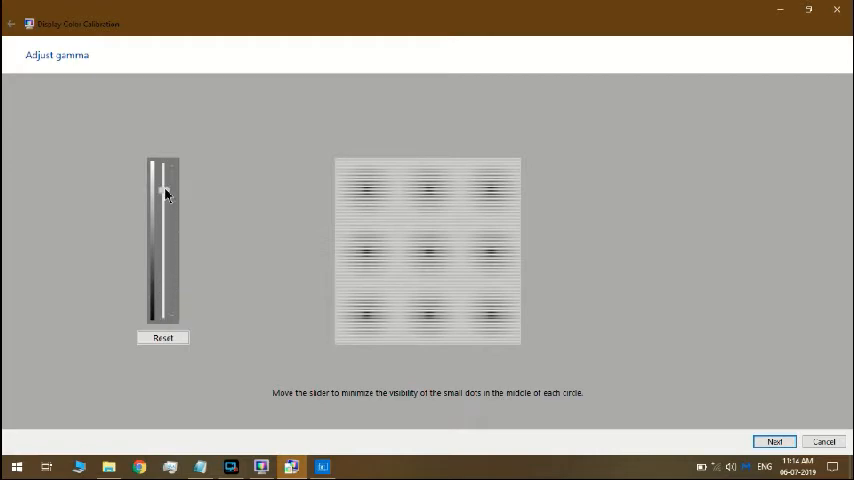
pyautogui.moveTo(163, 190); pyautogui.dragTo(163, 280)
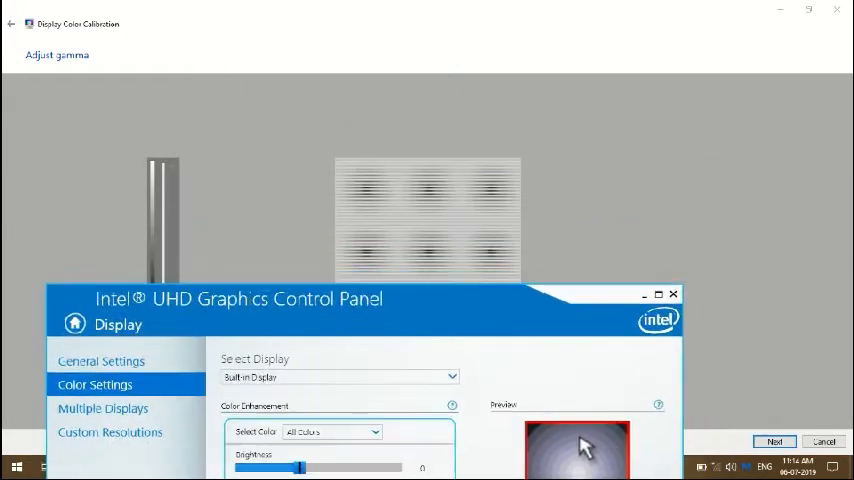
# Step: Drag the All Colors brightness slider back and forth, leaving it at 3
pyautogui.moveTo(305, 467); pyautogui.dragTo(333, 467)
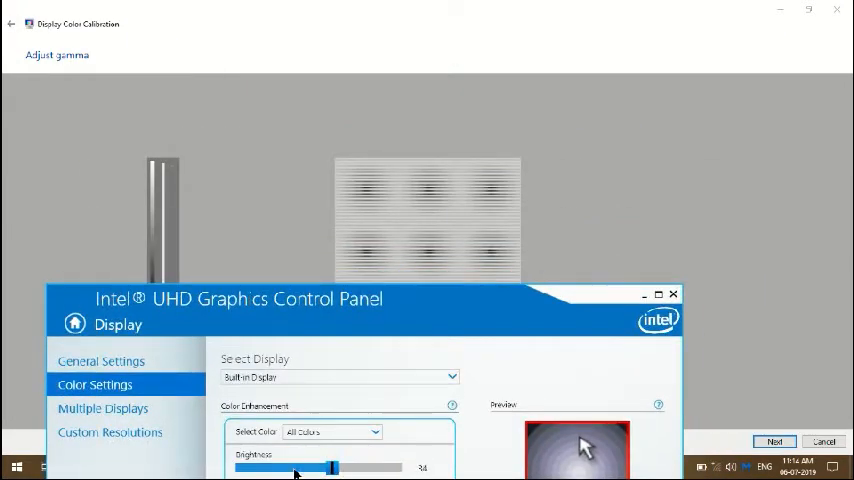
pyautogui.moveTo(333, 467); pyautogui.dragTo(247, 468)
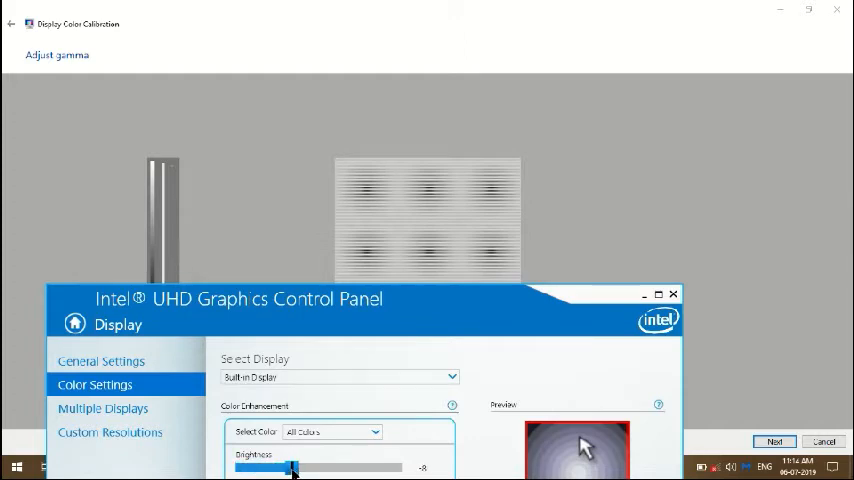
pyautogui.moveTo(293, 468); pyautogui.dragTo(305, 468)
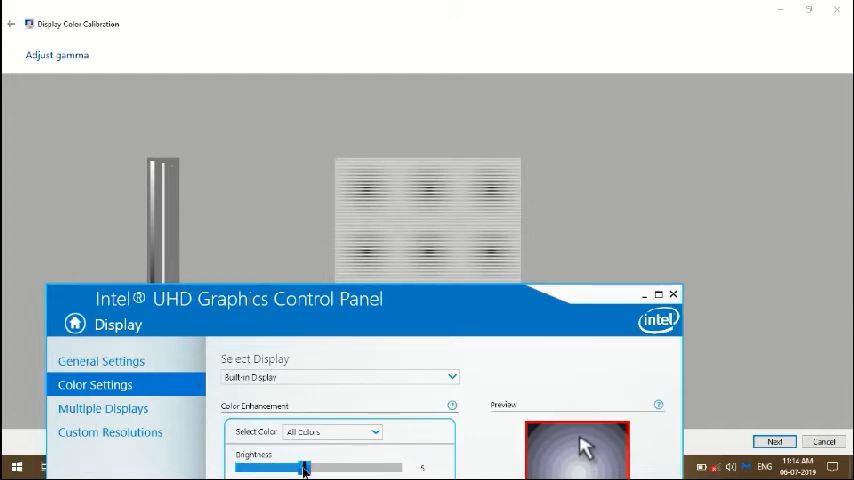
pyautogui.moveTo(305, 468); pyautogui.dragTo(315, 468)
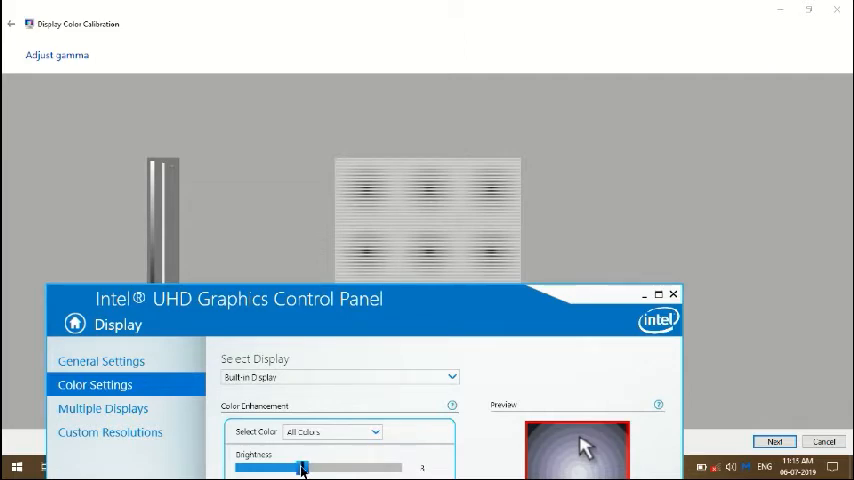
pyautogui.moveTo(303, 468); pyautogui.dragTo(310, 468)
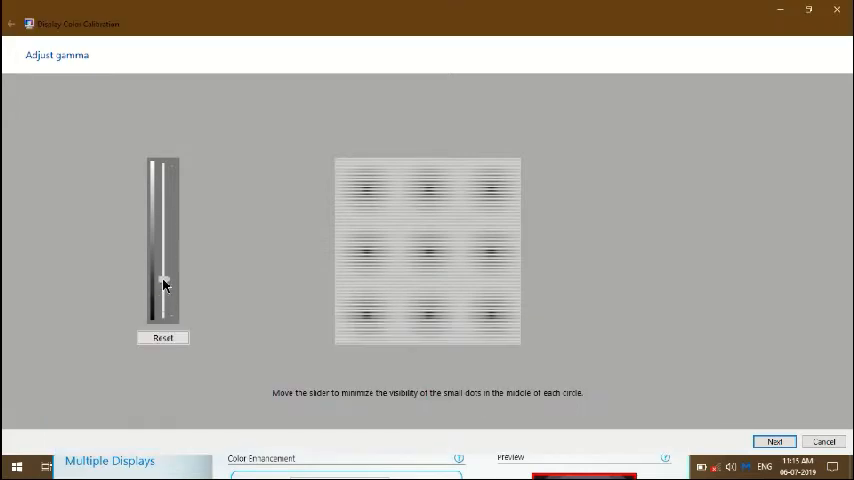
# Step: Settle gamma where the dots are least visible and advance to the brightness and contrast controls page
pyautogui.moveTo(165, 285); pyautogui.dragTo(165, 255)
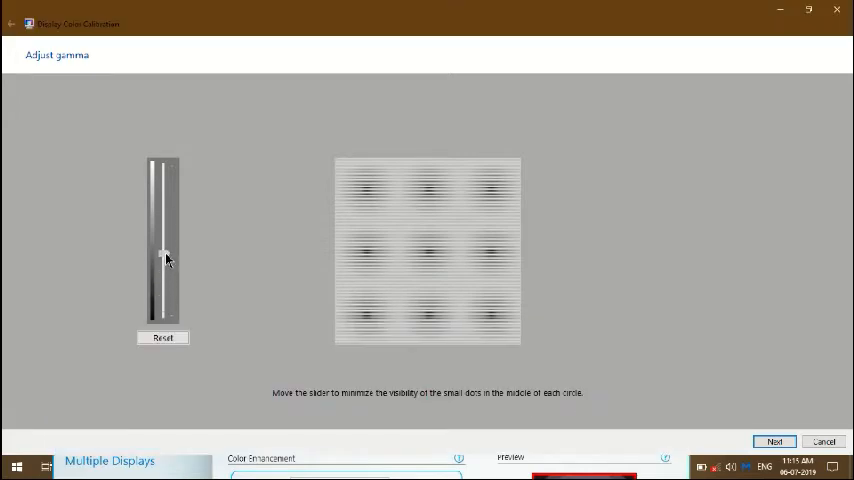
pyautogui.moveTo(163, 255); pyautogui.dragTo(163, 290)
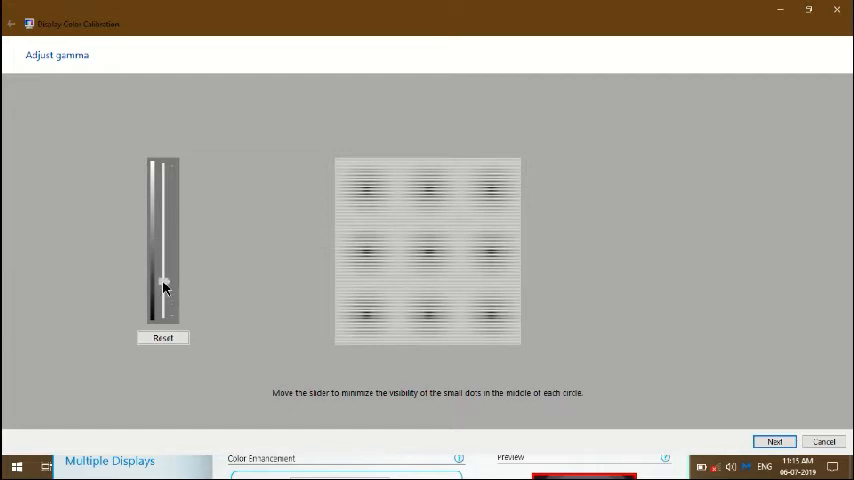
pyautogui.moveTo(164, 288); pyautogui.dragTo(164, 272)
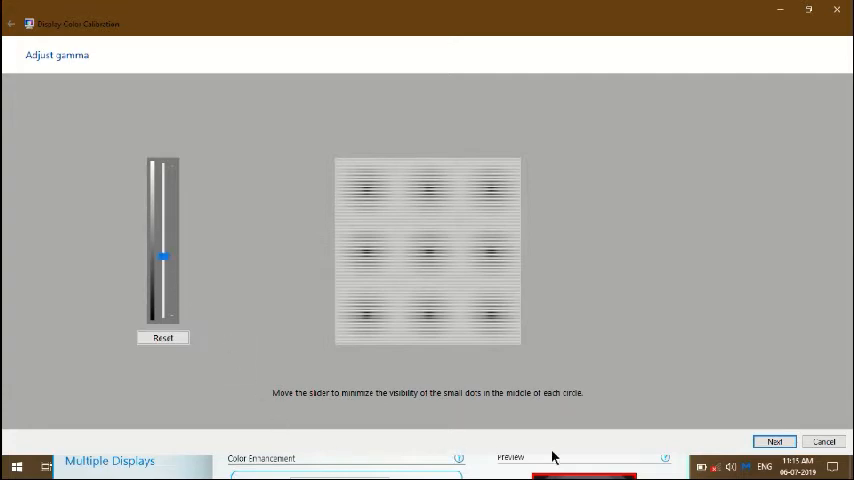
pyautogui.click(714, 467)
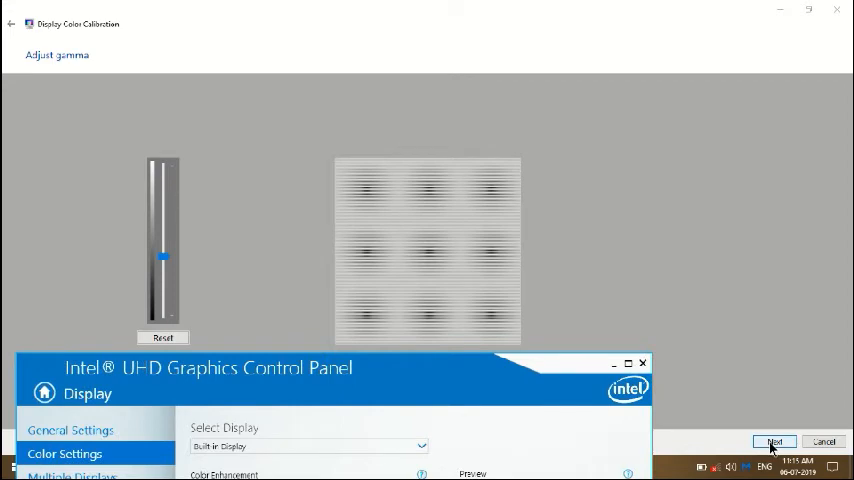
pyautogui.click(775, 441)
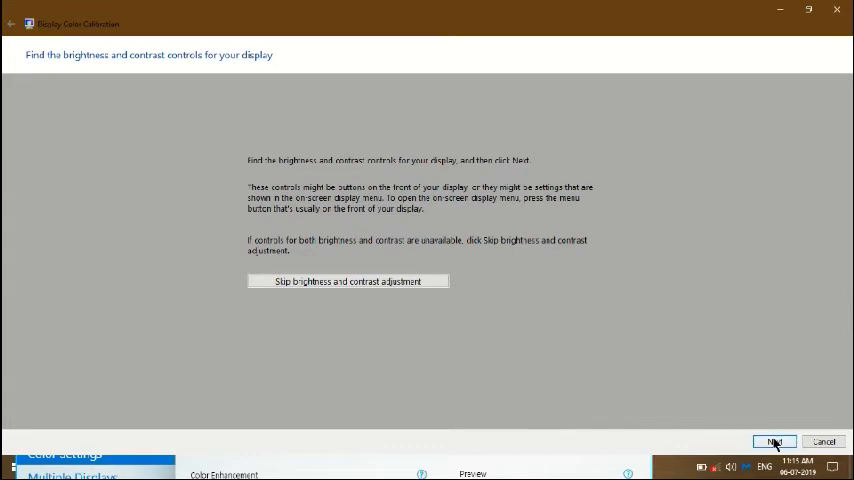
# Step: Continue past the brightness explanation pages to the suit-and-shirt brightness image
pyautogui.click(774, 441)
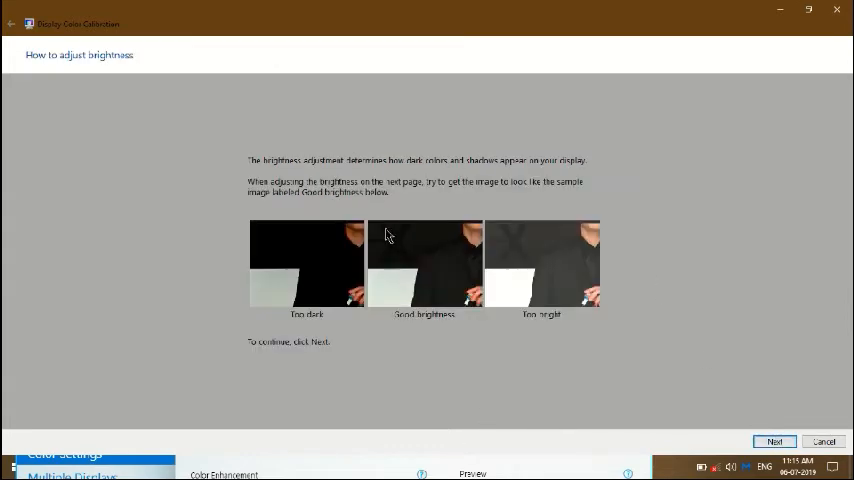
pyautogui.moveTo(284, 350)
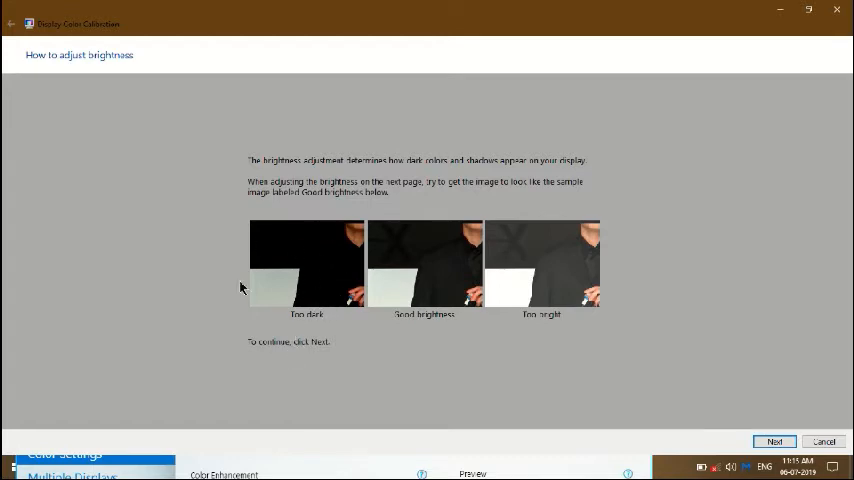
pyautogui.moveTo(420, 323)
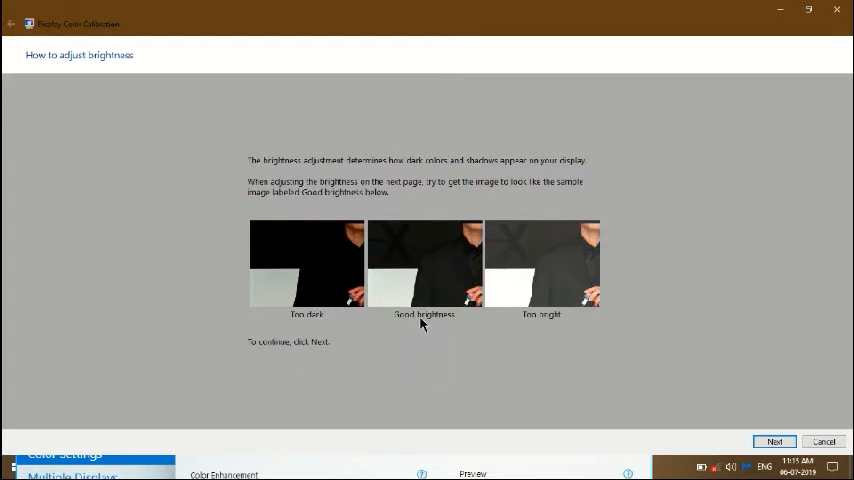
pyautogui.moveTo(547, 325)
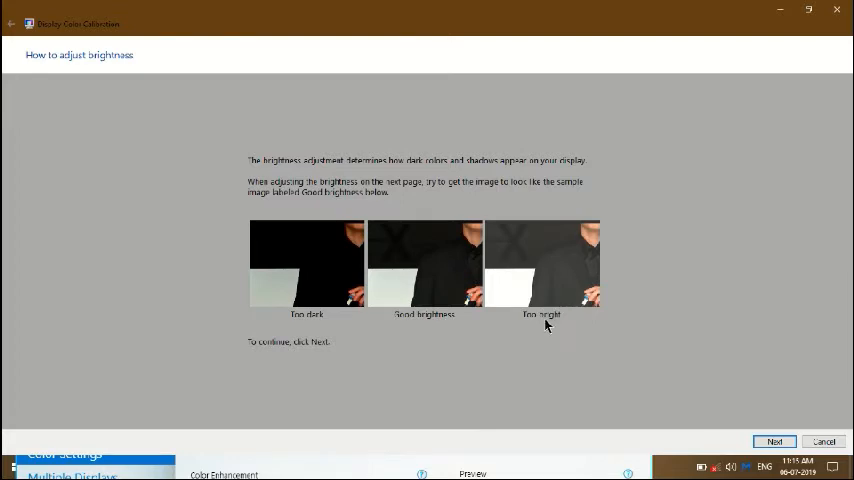
pyautogui.moveTo(435, 328)
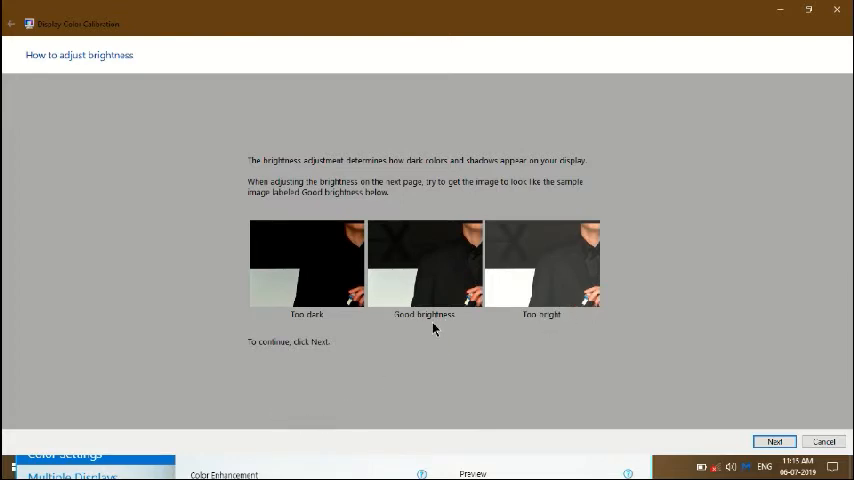
pyautogui.moveTo(424, 300)
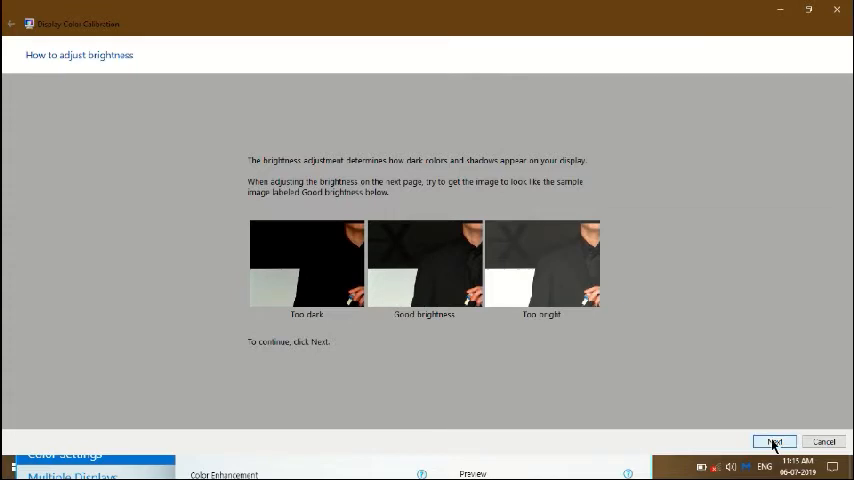
pyautogui.click(775, 441)
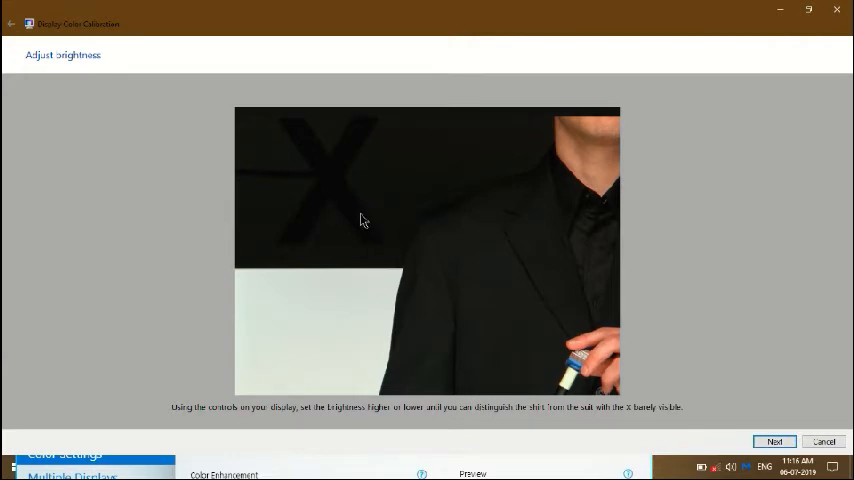
pyautogui.moveTo(496, 414)
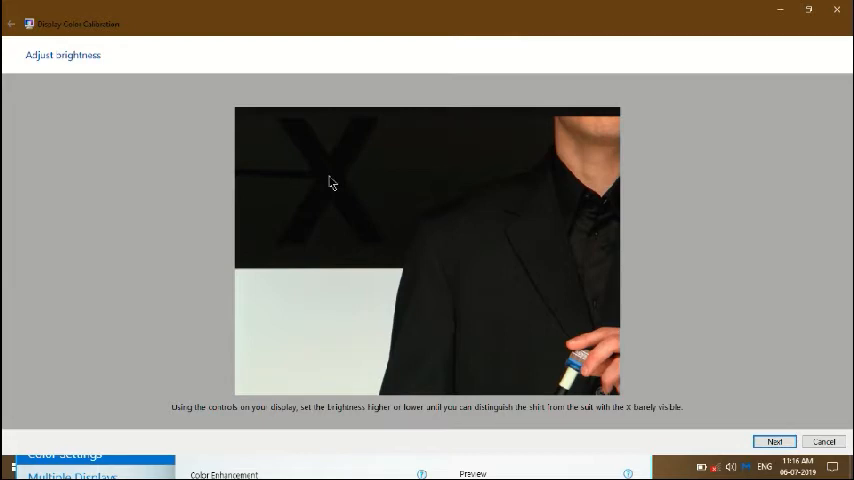
pyautogui.moveTo(412, 432)
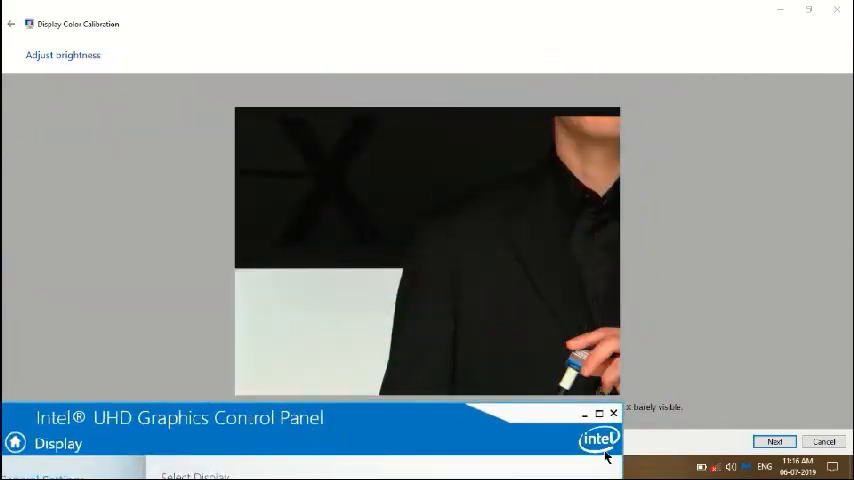
# Step: Advance from Adjust brightness to the 'How to adjust the contrast' page
pyautogui.click(775, 441)
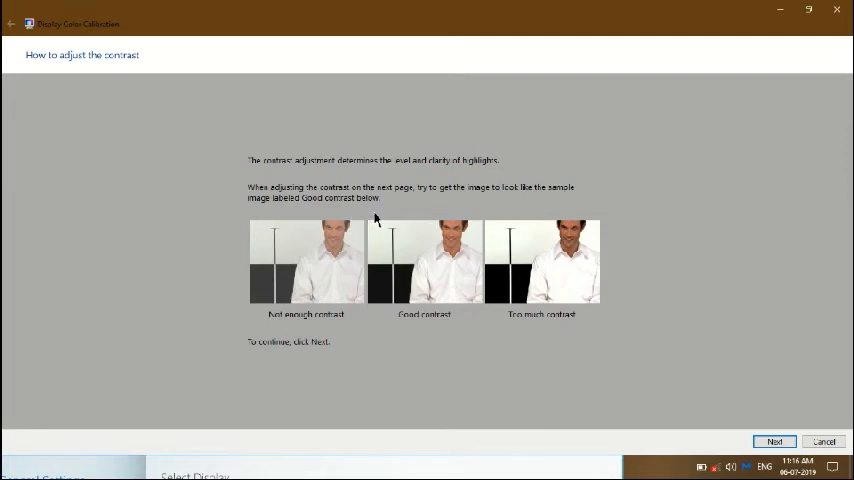
pyautogui.moveTo(437, 288)
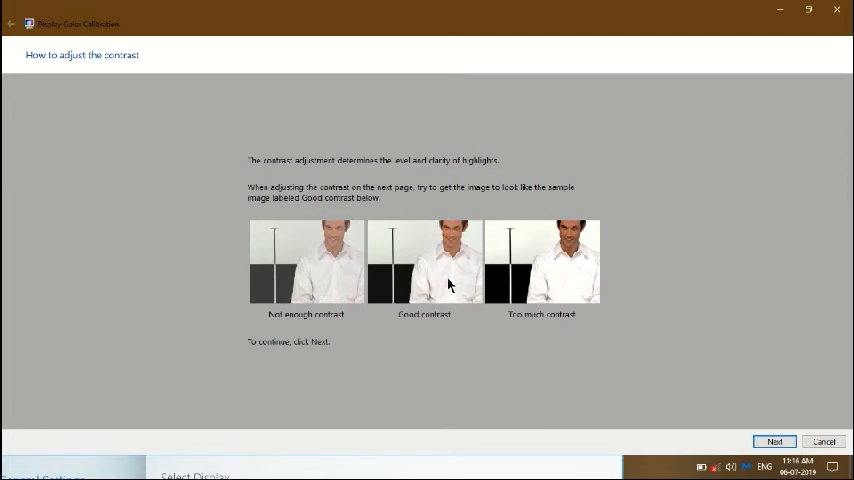
pyautogui.moveTo(407, 252)
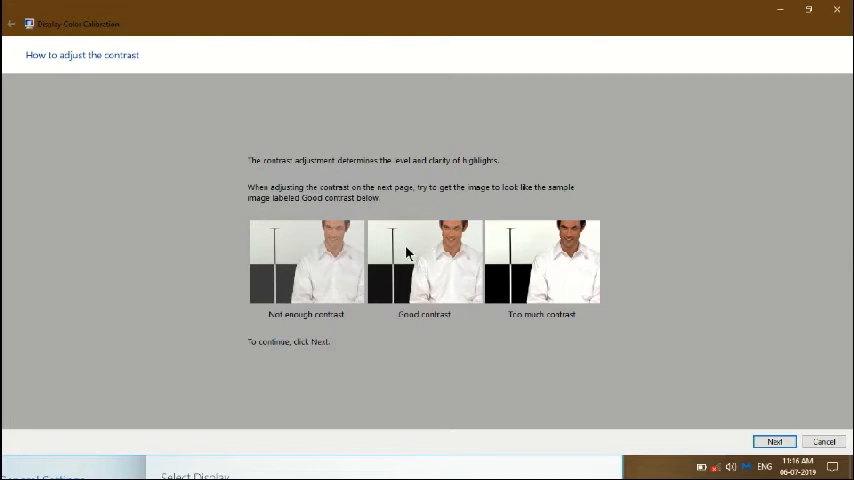
pyautogui.moveTo(452, 271)
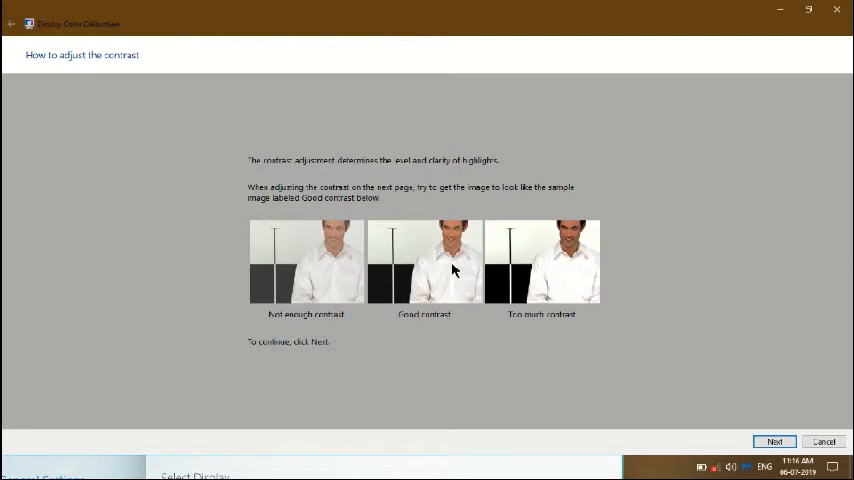
# Step: Advance to the Adjust contrast page with the white-shirt test image
pyautogui.click(774, 441)
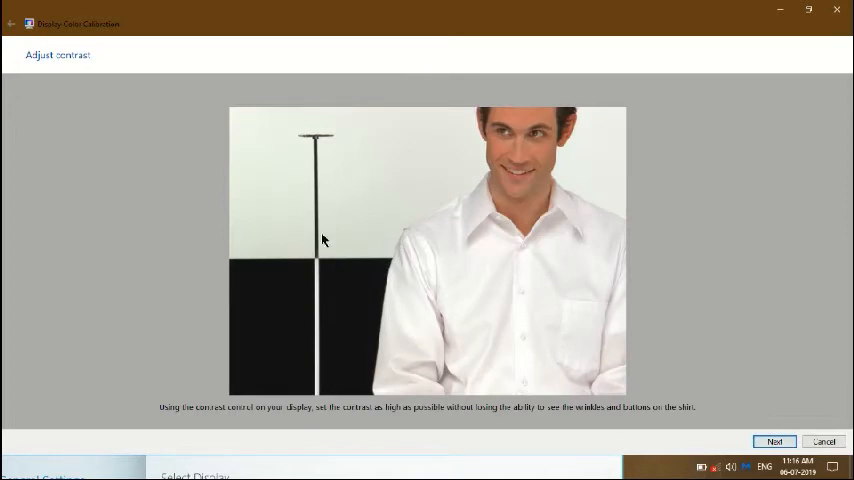
pyautogui.moveTo(460, 277)
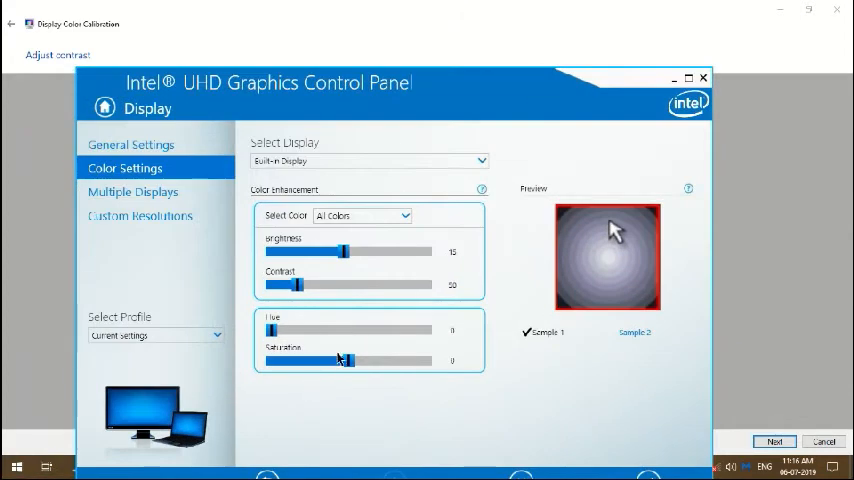
# Step: Try several saturation levels for the built-in display, ending with saturation at 0
pyautogui.moveTo(271, 361); pyautogui.dragTo(358, 361)
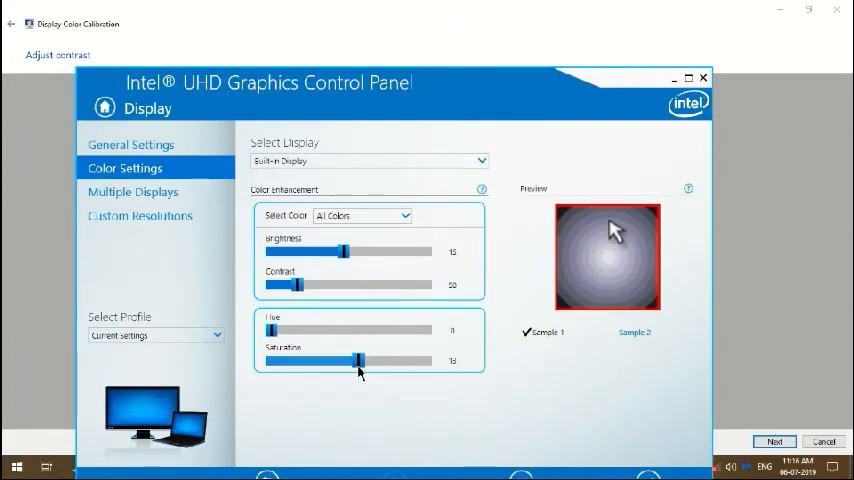
pyautogui.moveTo(358, 361); pyautogui.dragTo(347, 361)
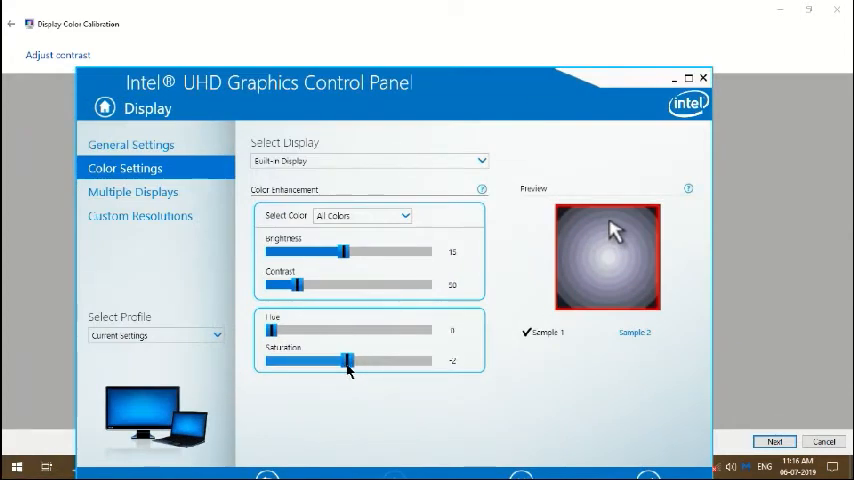
pyautogui.moveTo(347, 361); pyautogui.dragTo(349, 361)
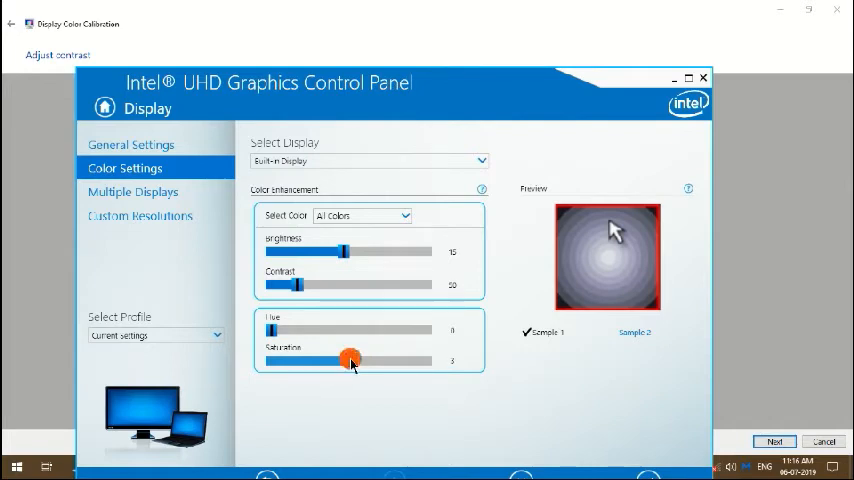
pyautogui.moveTo(350, 361); pyautogui.dragTo(347, 361)
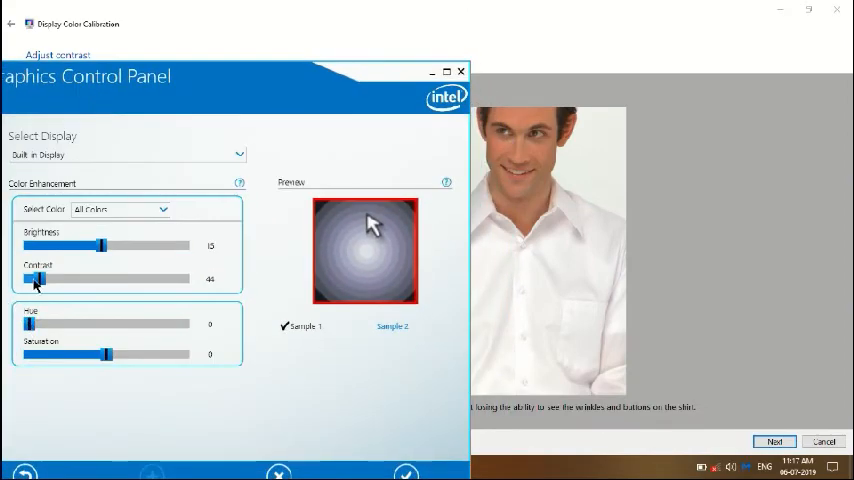
# Step: Test display contrast between 40 and 45, settling it at 43
pyautogui.moveTo(37, 279); pyautogui.dragTo(27, 279)
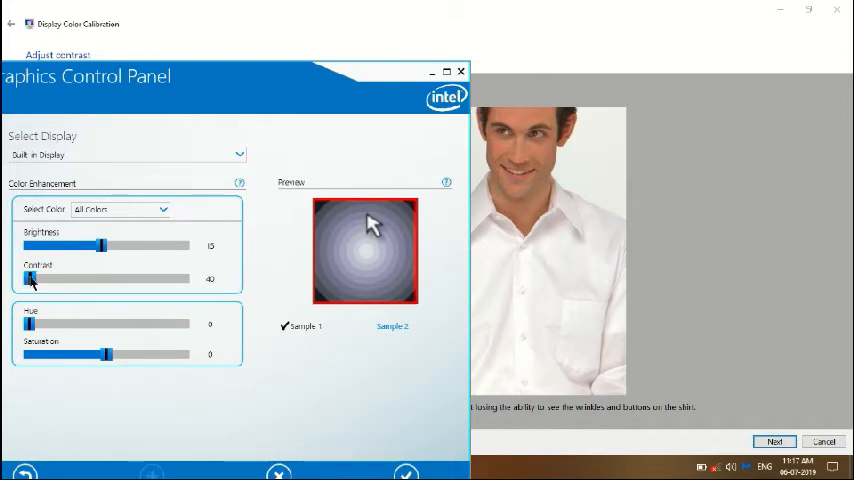
pyautogui.moveTo(30, 278); pyautogui.dragTo(36, 278)
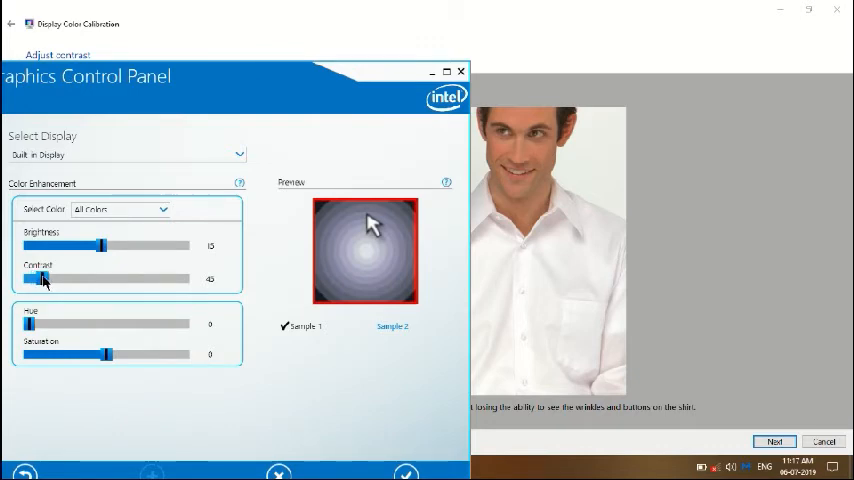
pyautogui.moveTo(38, 279); pyautogui.dragTo(42, 279)
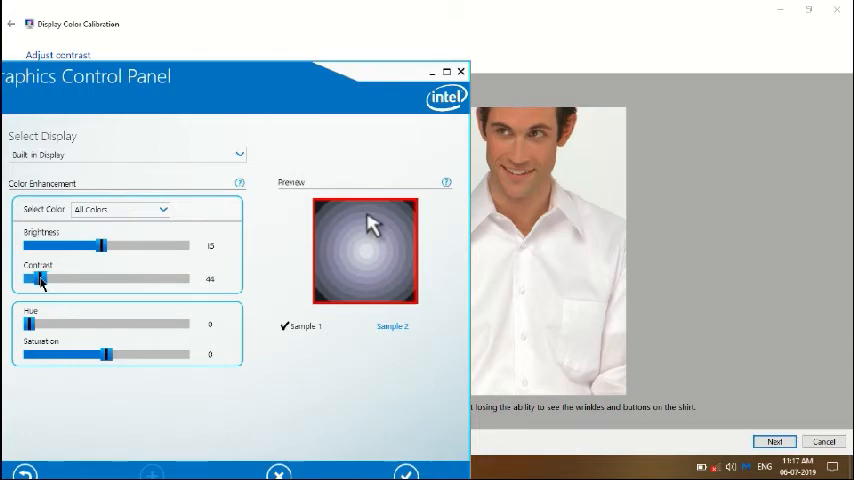
pyautogui.moveTo(40, 279); pyautogui.dragTo(28, 279)
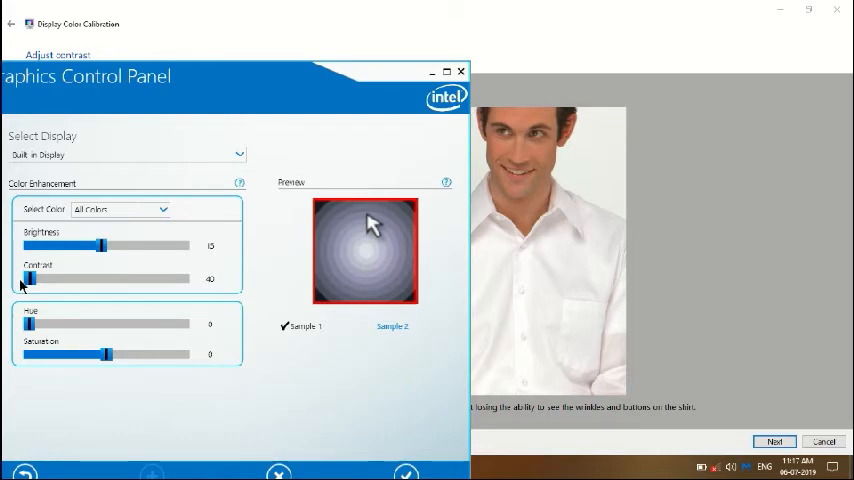
pyautogui.moveTo(28, 279); pyautogui.dragTo(37, 279)
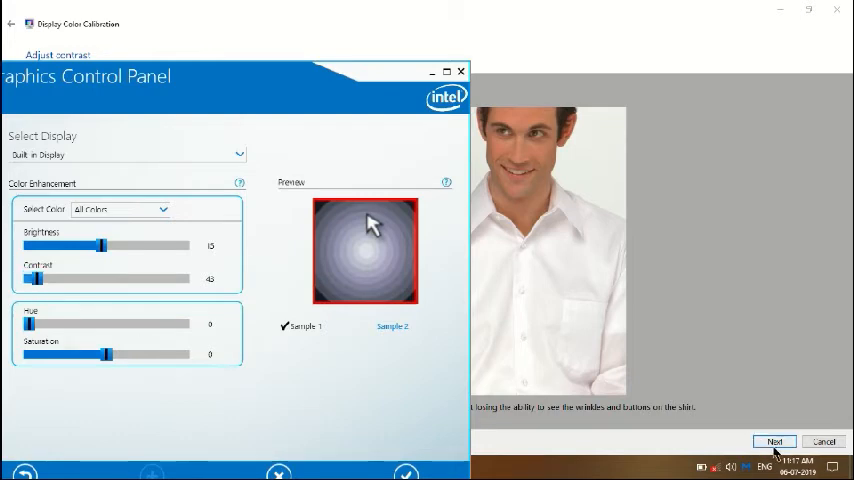
# Step: Advance the calibration wizard to the 'How to adjust color balance' page
pyautogui.click(775, 441)
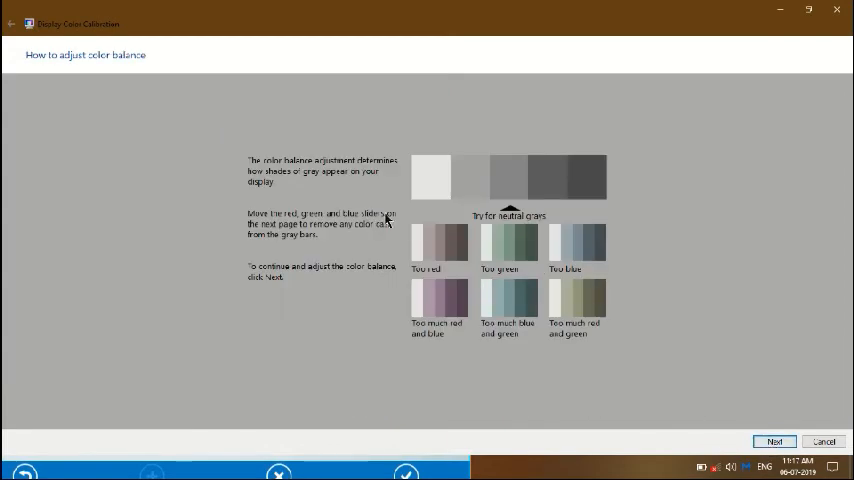
pyautogui.moveTo(381, 205)
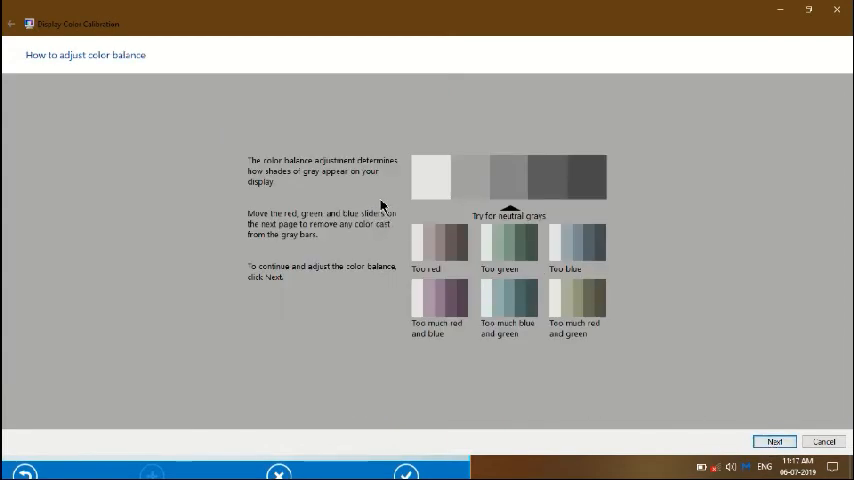
pyautogui.moveTo(407, 160)
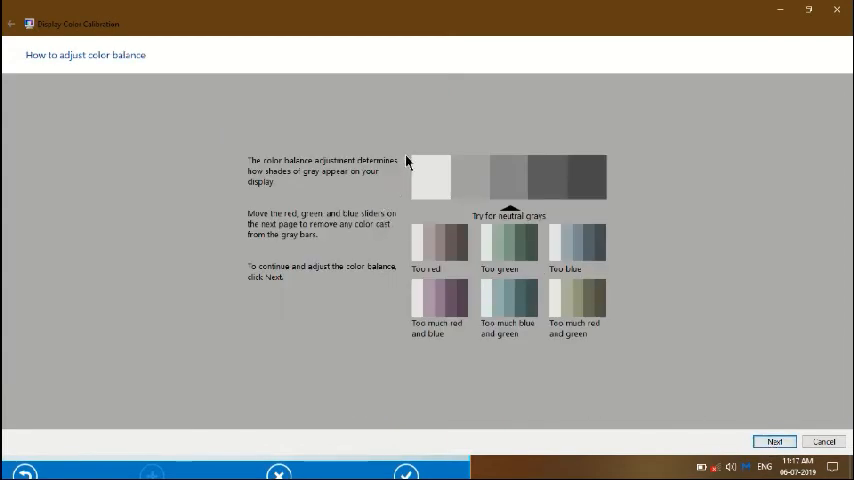
pyautogui.moveTo(393, 178)
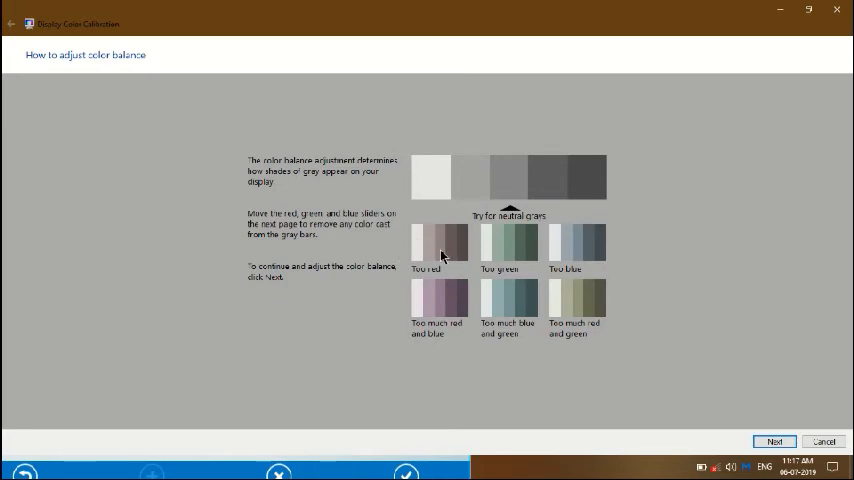
pyautogui.moveTo(462, 340)
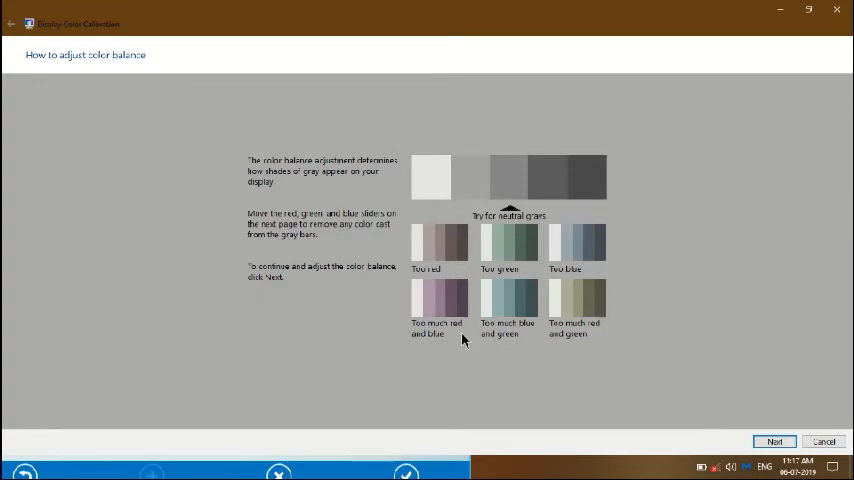
pyautogui.moveTo(452, 188)
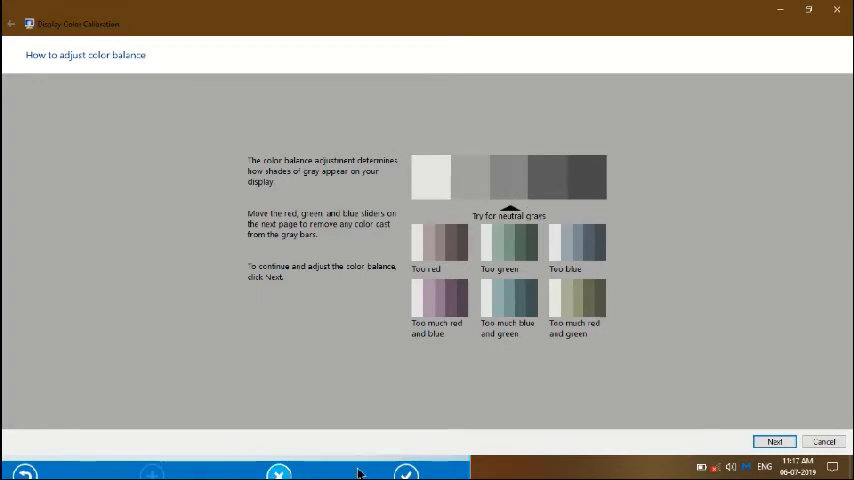
# Step: On Adjust color balance, raise the green slider to remove the color cast
pyautogui.click(775, 441)
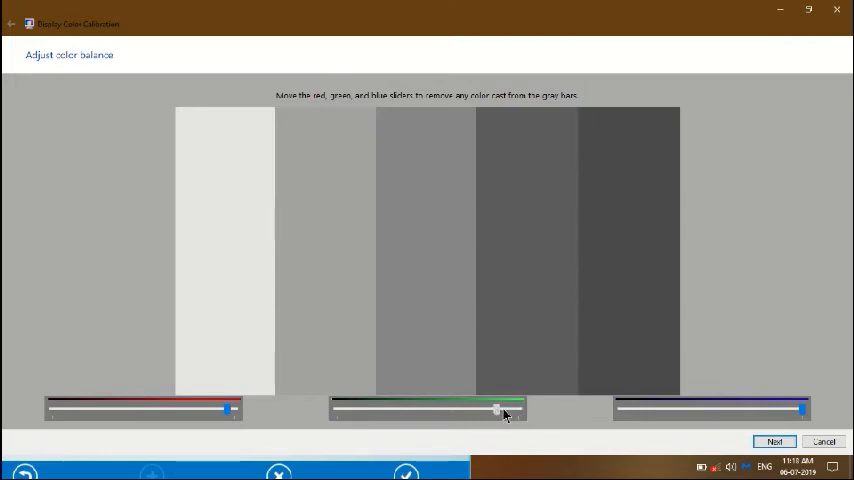
pyautogui.moveTo(498, 410); pyautogui.dragTo(518, 410)
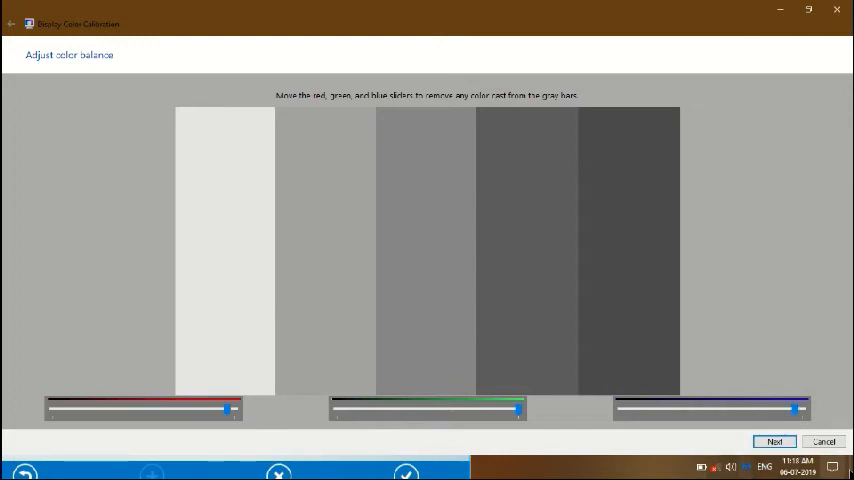
pyautogui.click(832, 470)
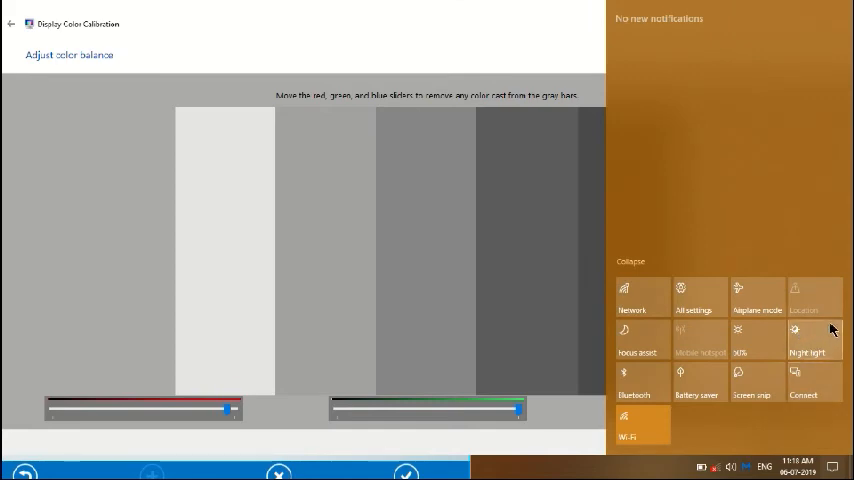
pyautogui.click(842, 470)
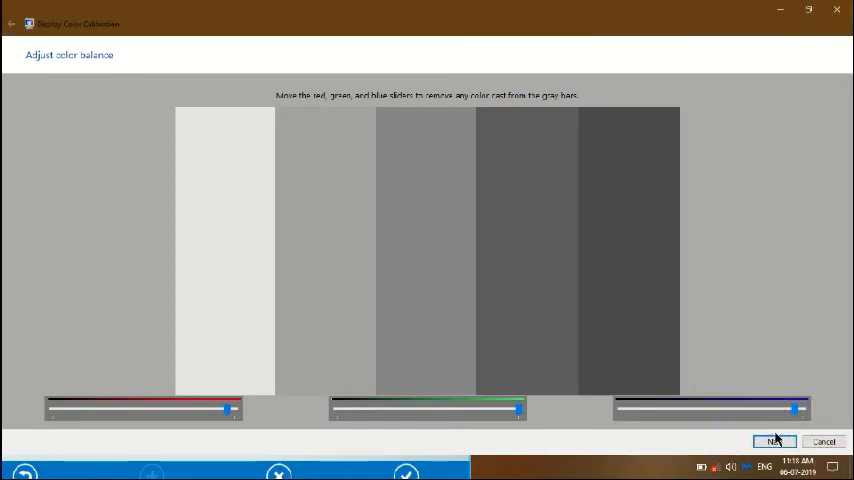
# Step: Finish color balance to create the new calibration, then preview the previous calibration
pyautogui.click(776, 441)
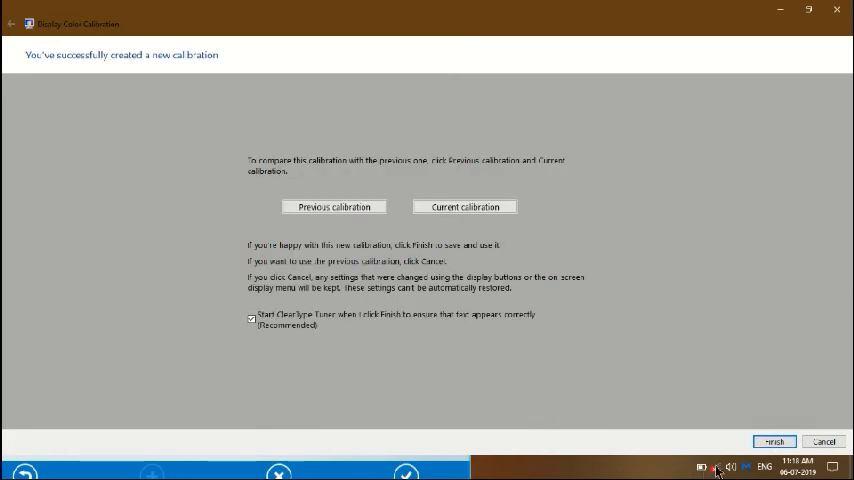
pyautogui.click(334, 207)
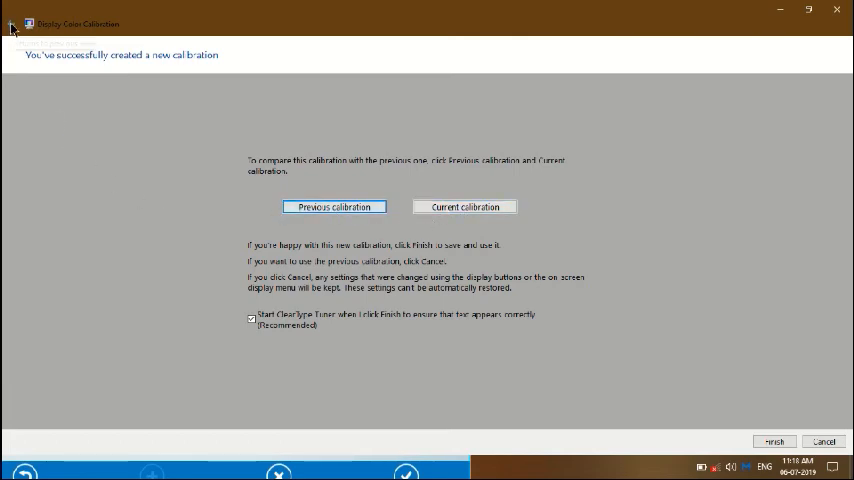
# Step: View the current calibration, return to color balance, and lower green slightly
pyautogui.click(464, 207)
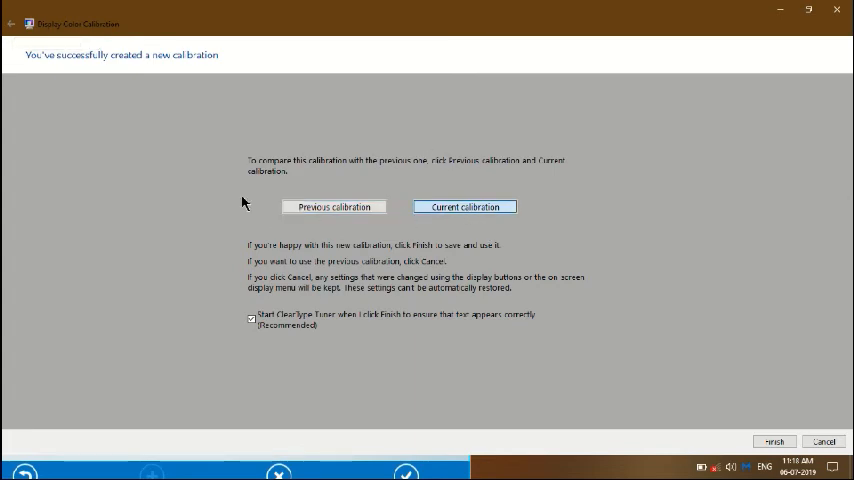
pyautogui.click(774, 441)
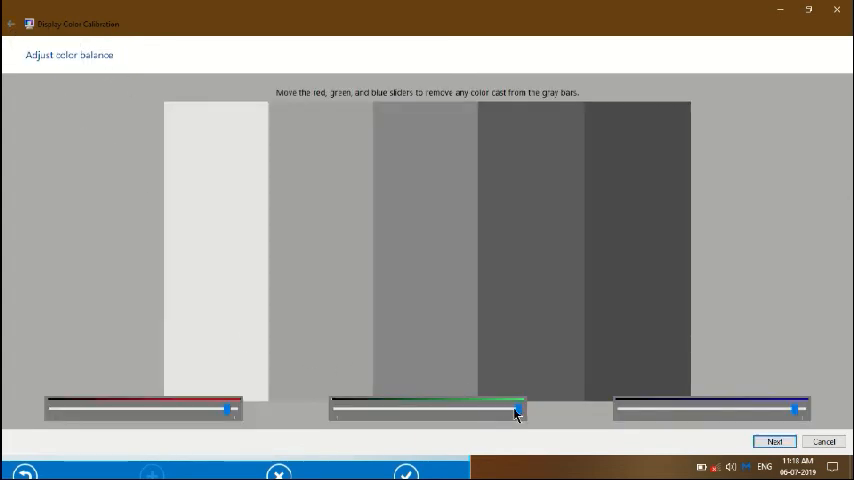
pyautogui.moveTo(517, 410); pyautogui.dragTo(500, 411)
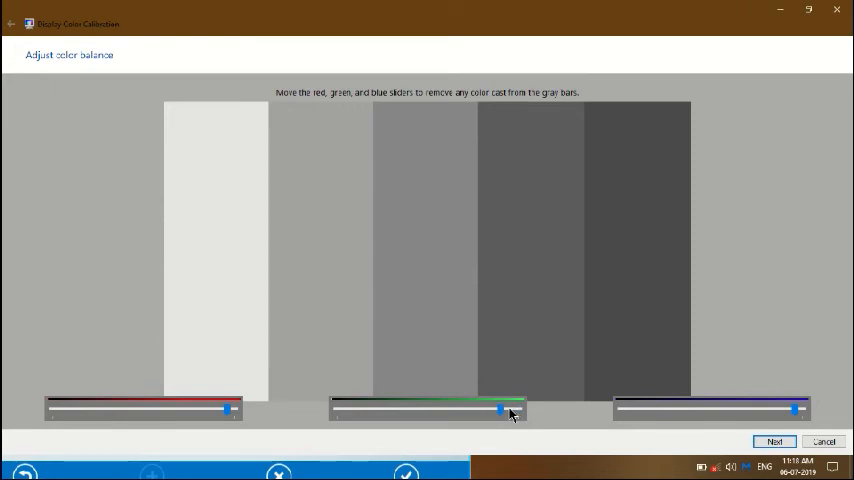
pyautogui.moveTo(528, 414)
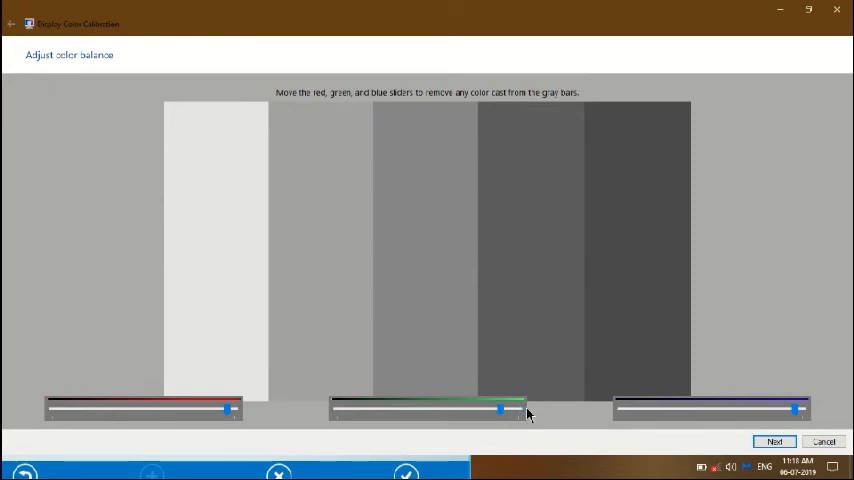
pyautogui.moveTo(10, 23)
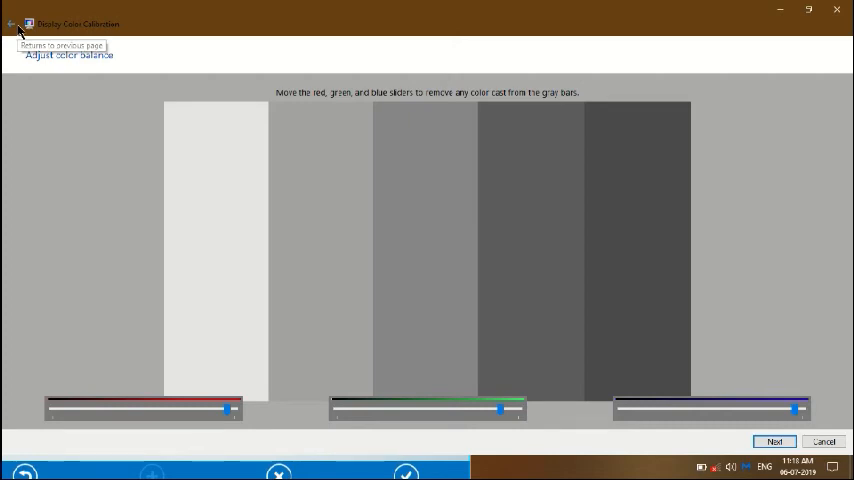
# Step: Step back through the wizard to the summary and compare previous and new calibrations
pyautogui.click(10, 23)
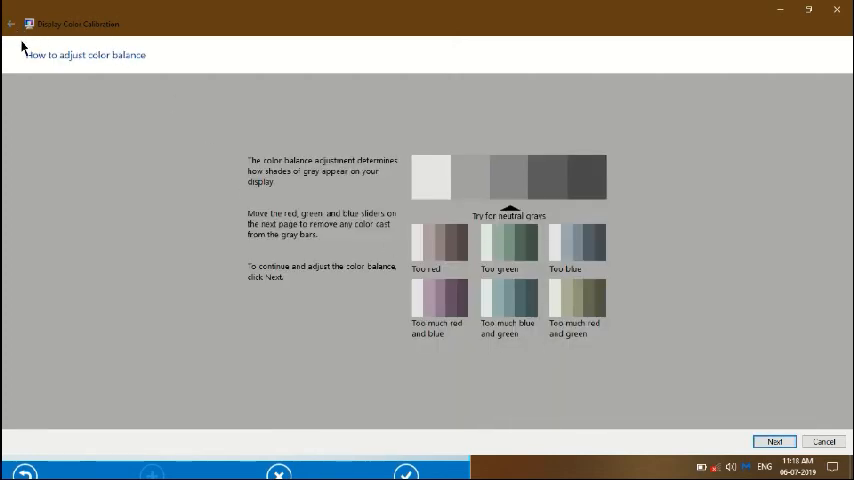
pyautogui.click(775, 441)
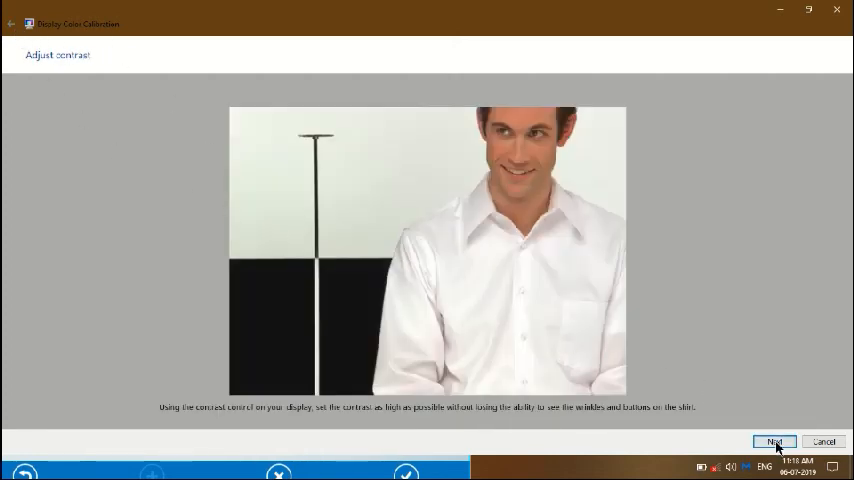
pyautogui.click(774, 441)
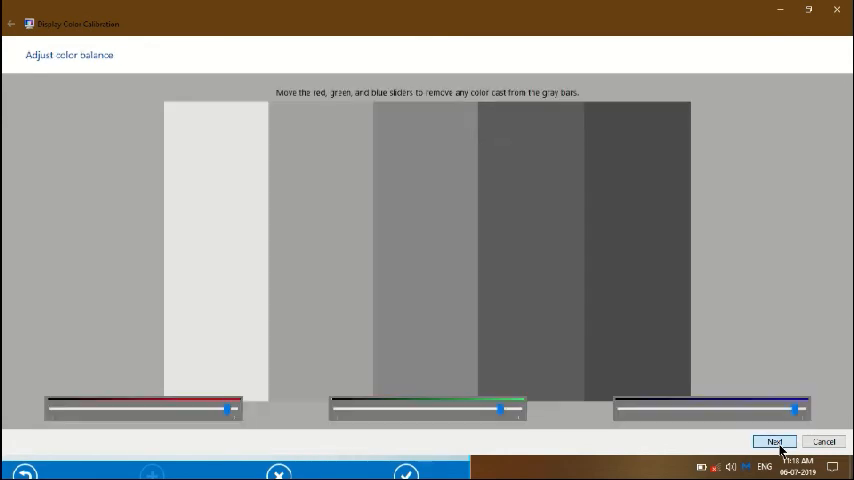
pyautogui.click(774, 441)
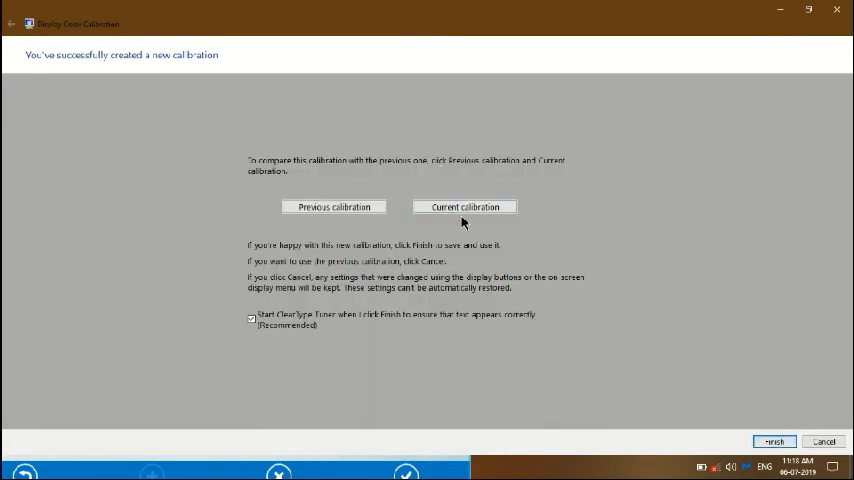
pyautogui.click(334, 206)
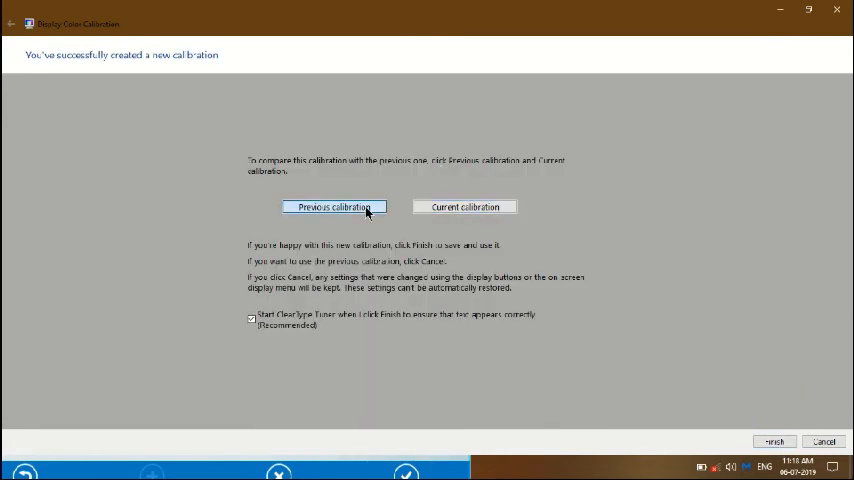
pyautogui.click(464, 207)
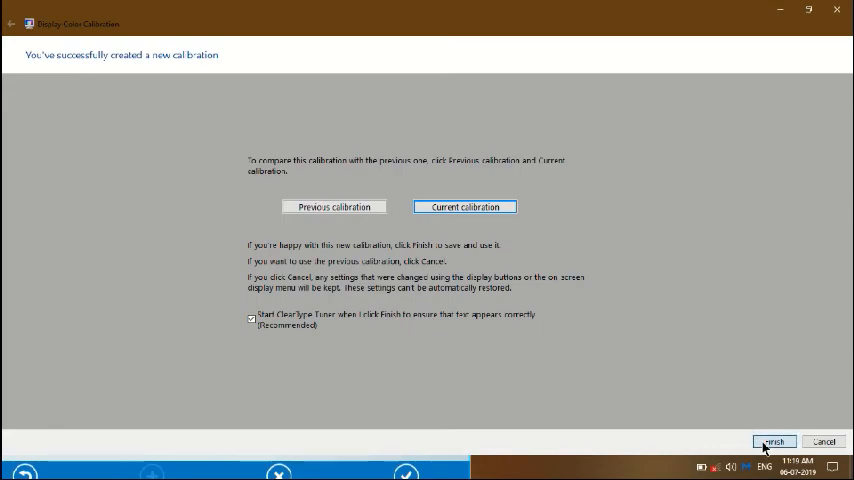
# Step: Save the calibration and launch ClearType Text Tuner with ClearType turned on
pyautogui.click(774, 441)
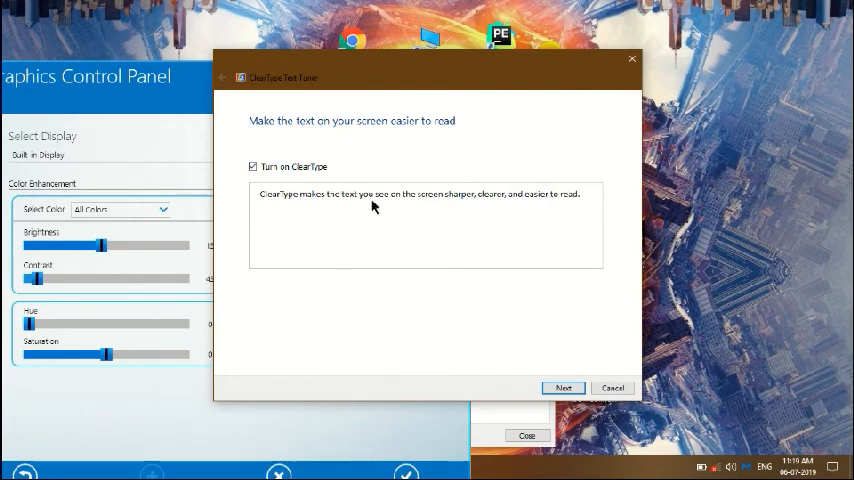
pyautogui.click(563, 388)
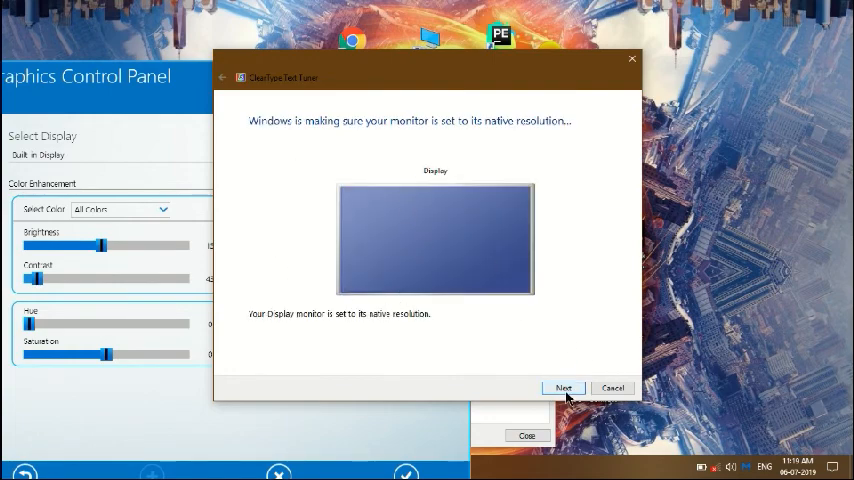
pyautogui.click(562, 387)
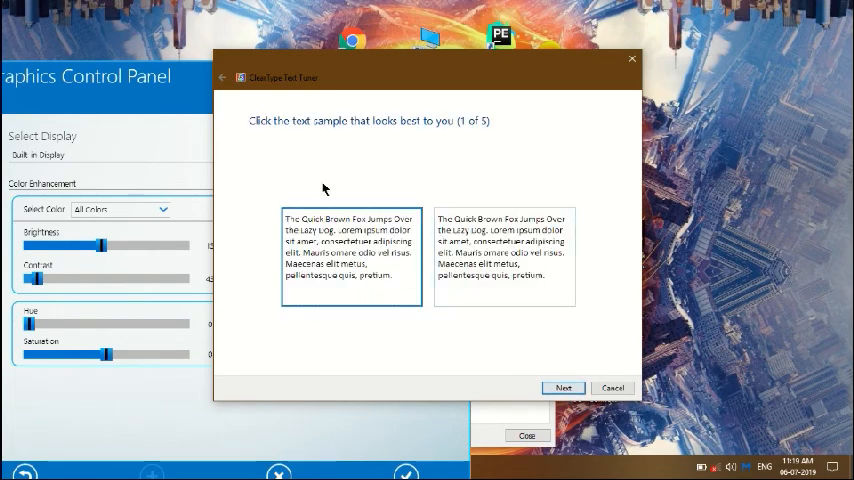
# Step: Pick the clearest text sample on each of the five pages and finish tuning
pyautogui.click(563, 387)
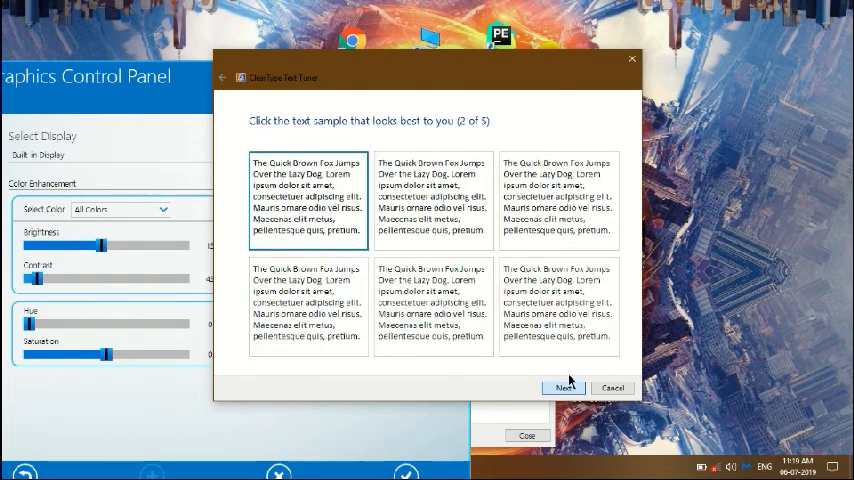
pyautogui.click(433, 198)
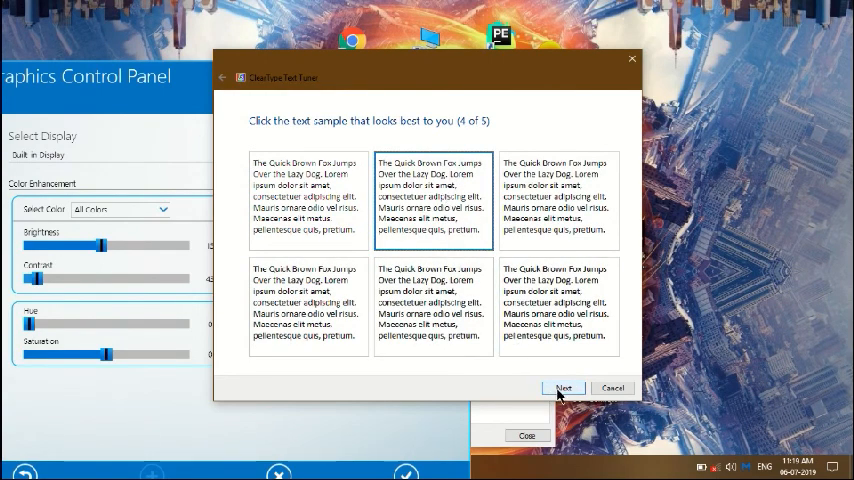
pyautogui.click(308, 308)
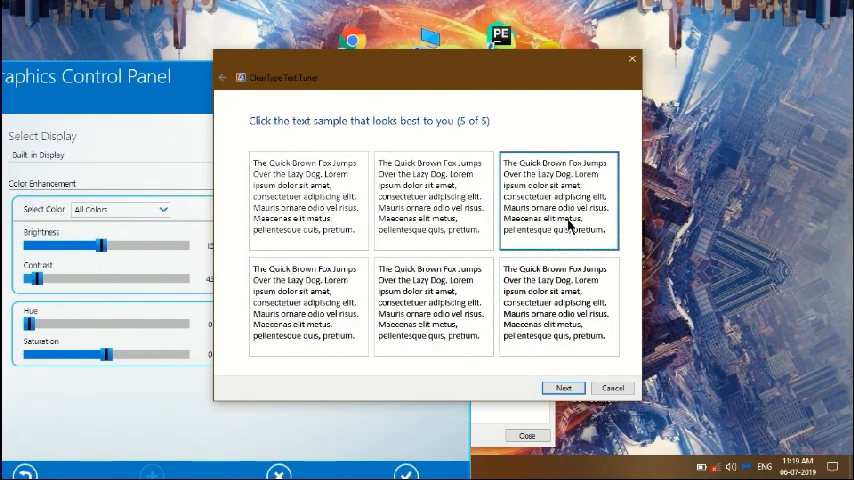
pyautogui.click(432, 200)
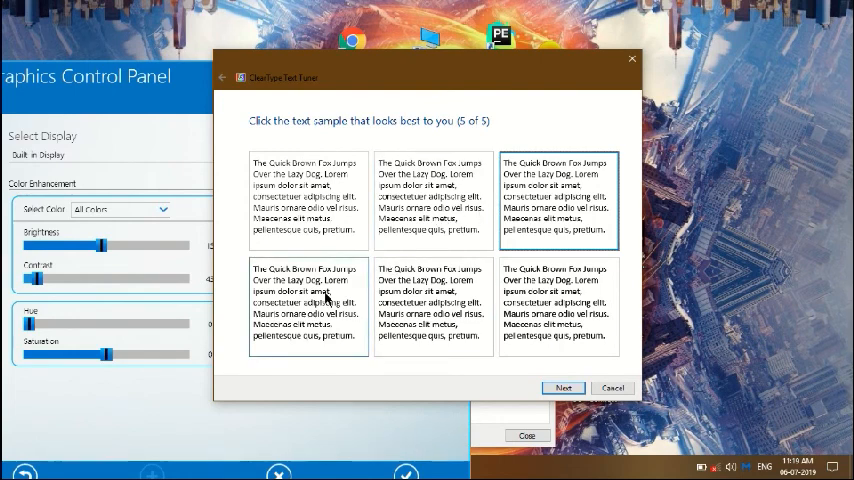
pyautogui.click(562, 388)
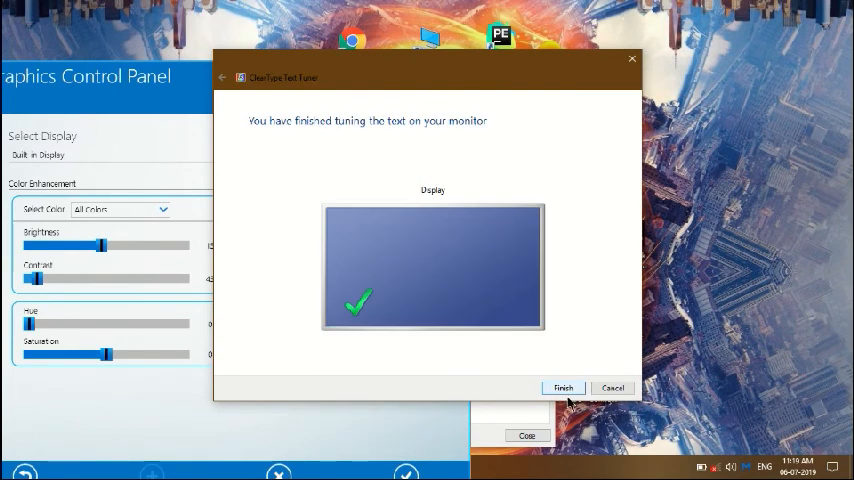
pyautogui.click(562, 387)
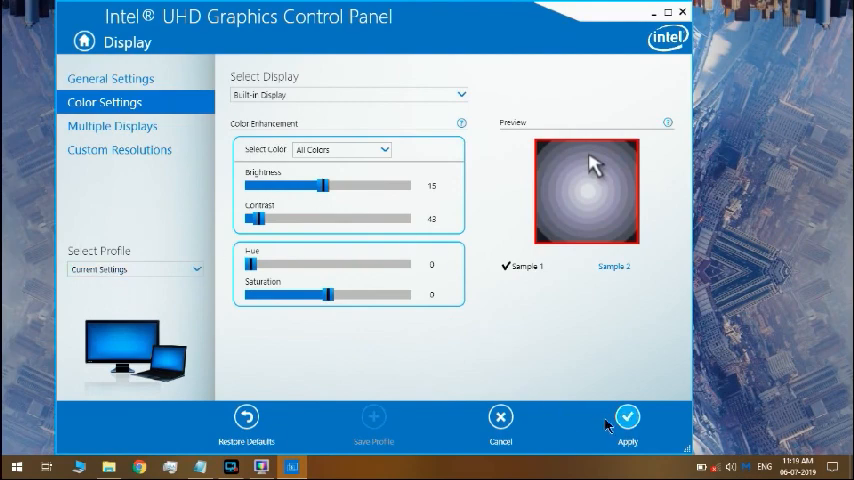
# Step: Apply the Intel color settings, bringing up the keep-settings prompt
pyautogui.click(627, 417)
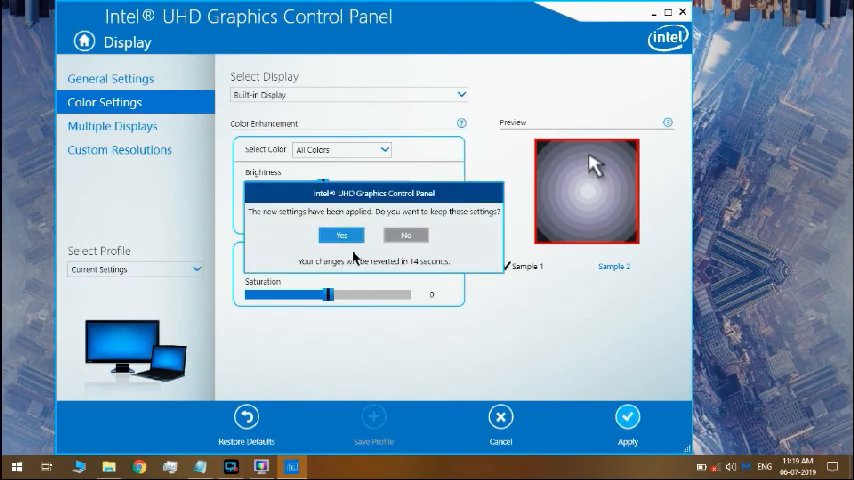
# Step: Keep the applied color settings and save them as profile 'calibrated colors'
pyautogui.click(341, 234)
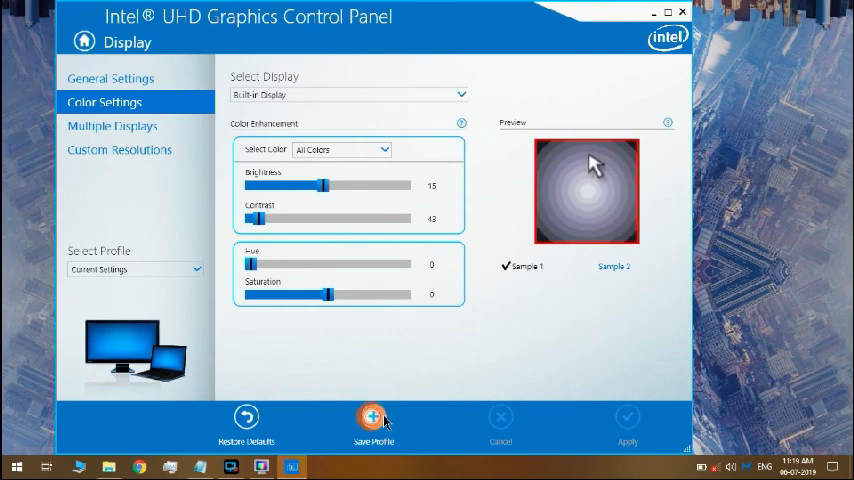
pyautogui.click(373, 416)
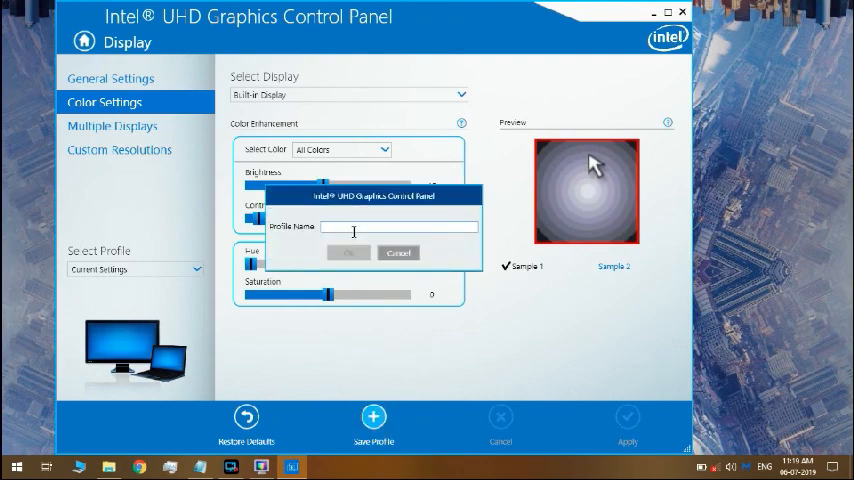
pyautogui.write('1')
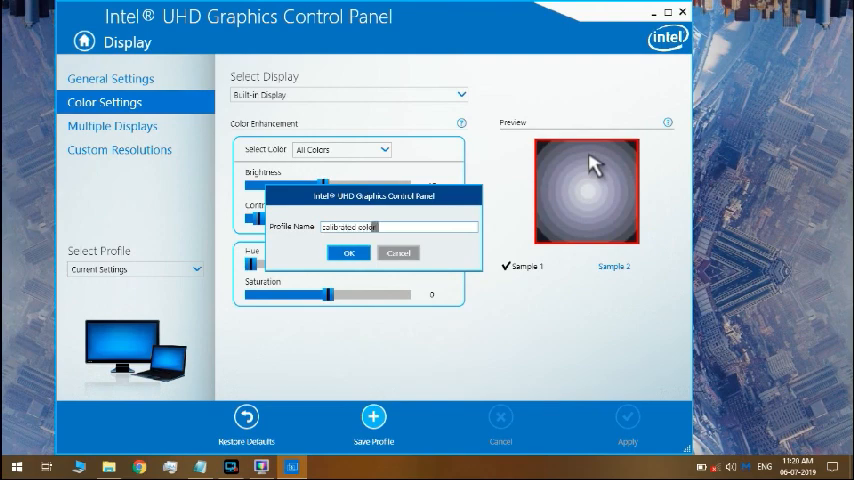
pyautogui.click(348, 252)
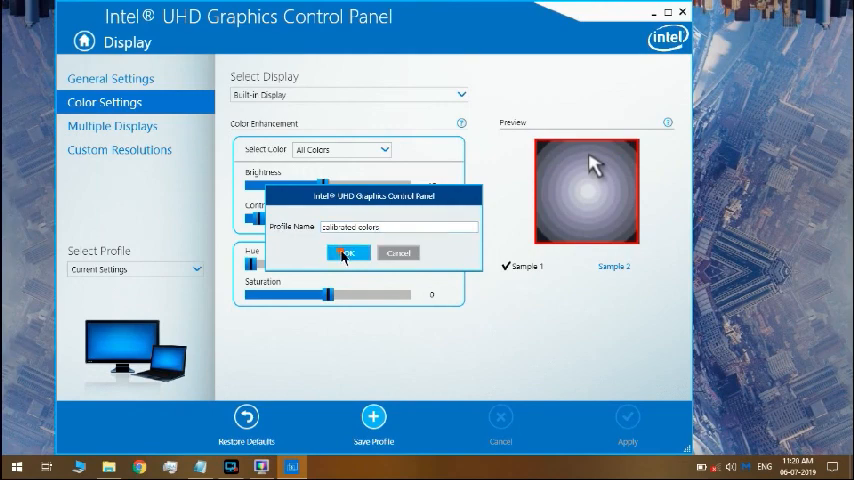
pyautogui.click(348, 252)
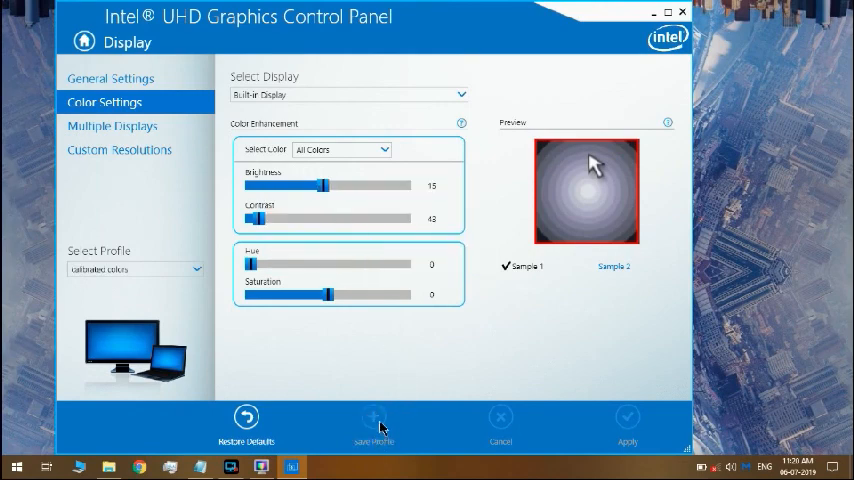
pyautogui.moveTo(547, 265)
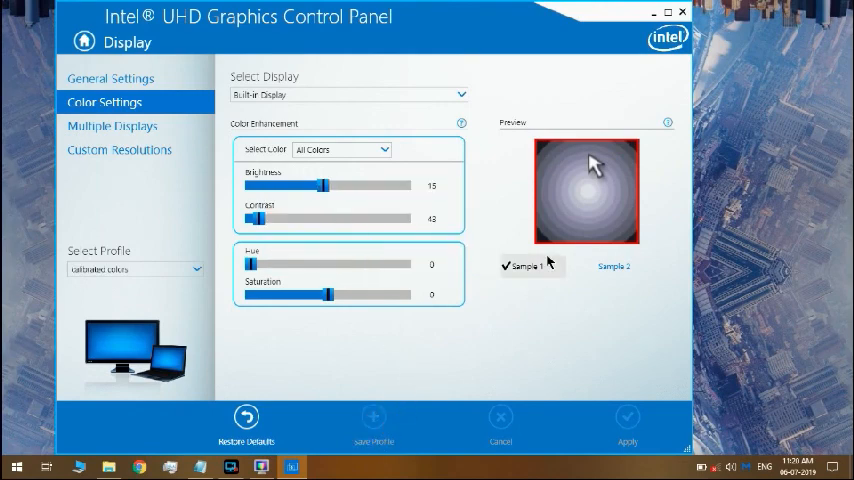